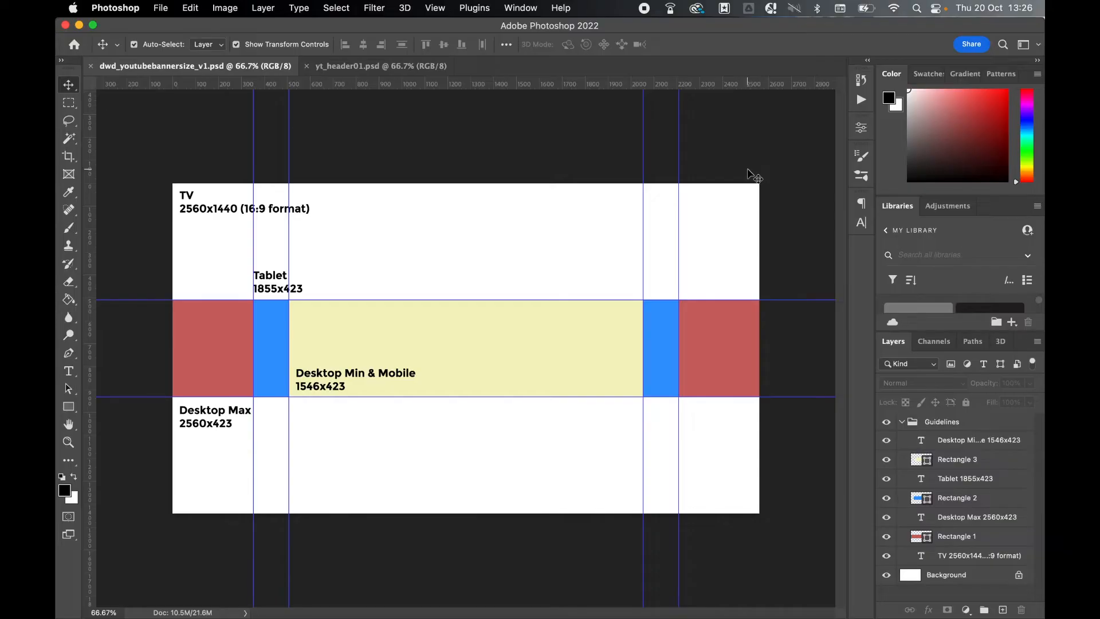
{"action": "mouse_move", "coordinate": [489, 197]}
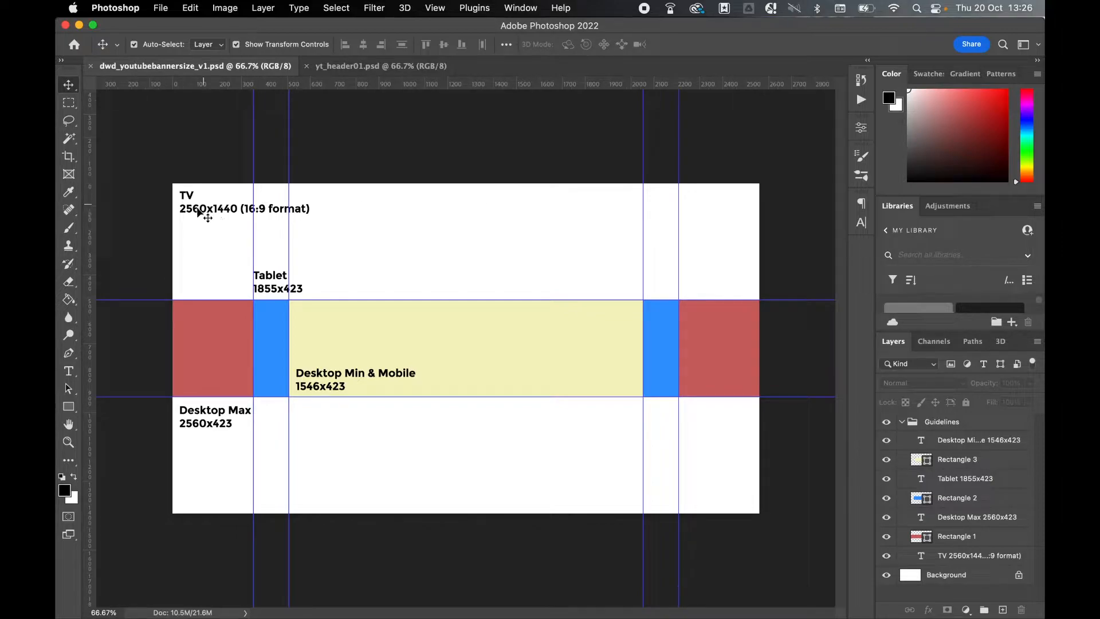
{"action": "mouse_move", "coordinate": [209, 452]}
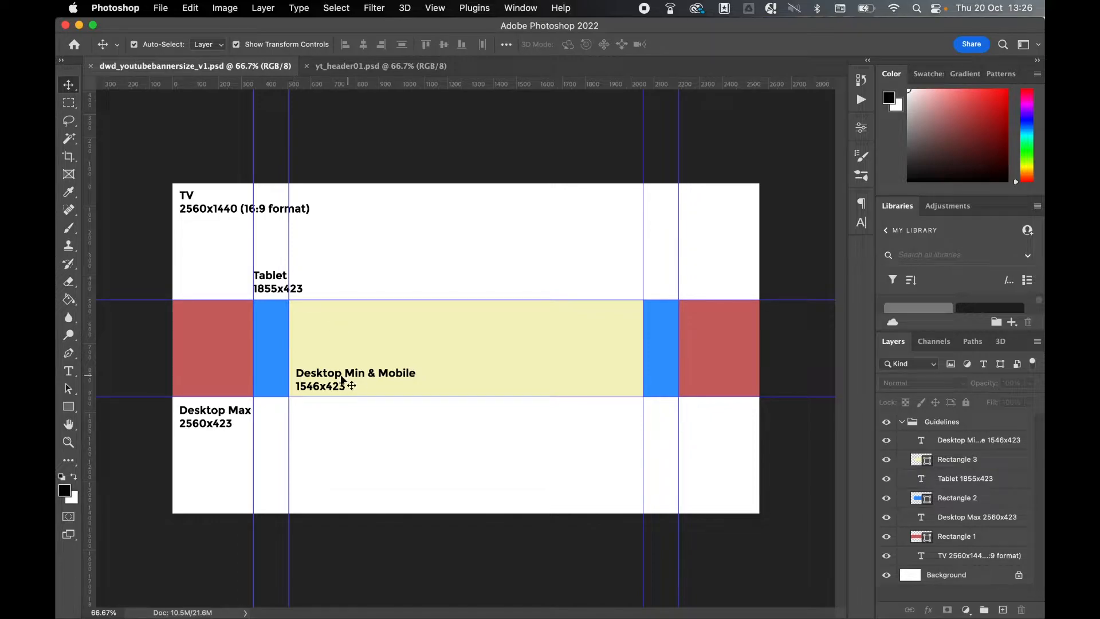
{"action": "mouse_move", "coordinate": [376, 378]}
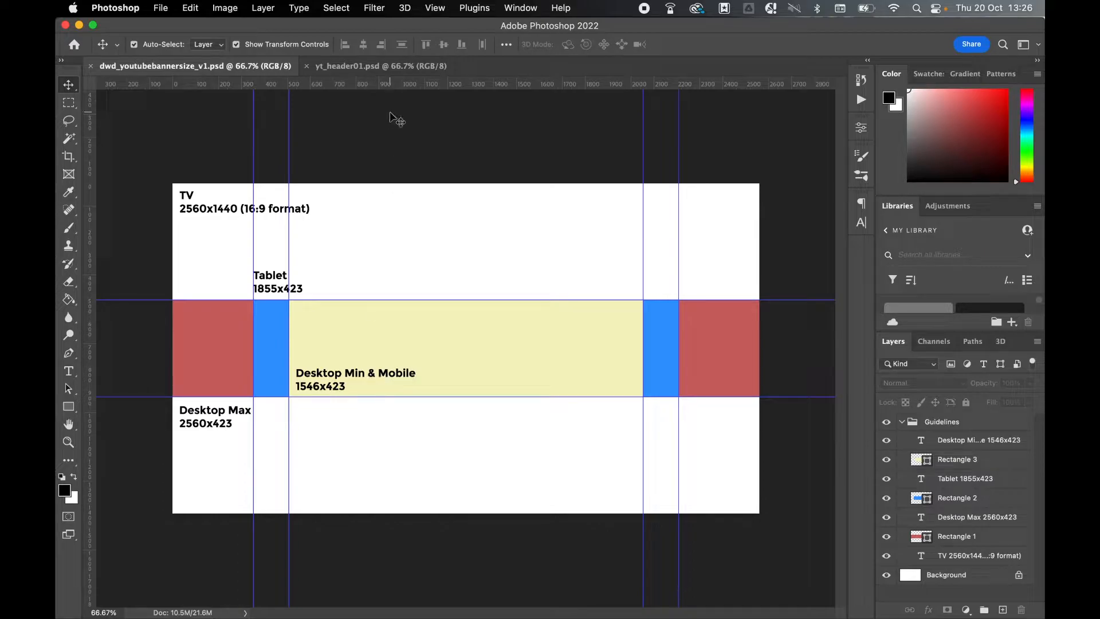
Step: Switch to yt_header01, hide the dimensions group and show the guides
{"action": "left_click", "coordinate": [345, 66]}
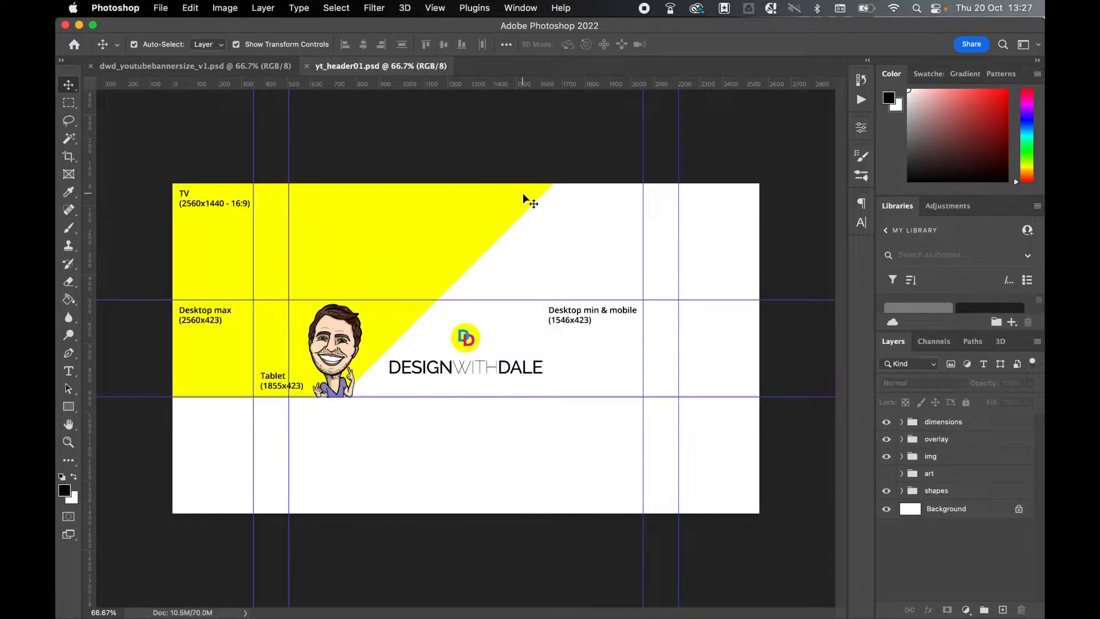
{"action": "mouse_move", "coordinate": [201, 210]}
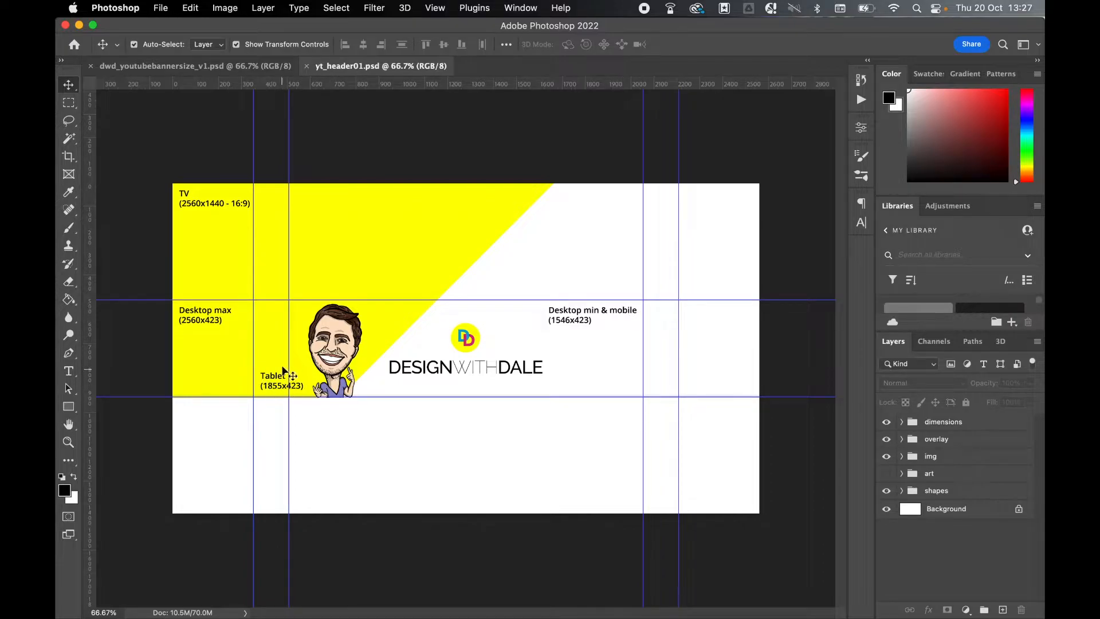
{"action": "mouse_move", "coordinate": [599, 327]}
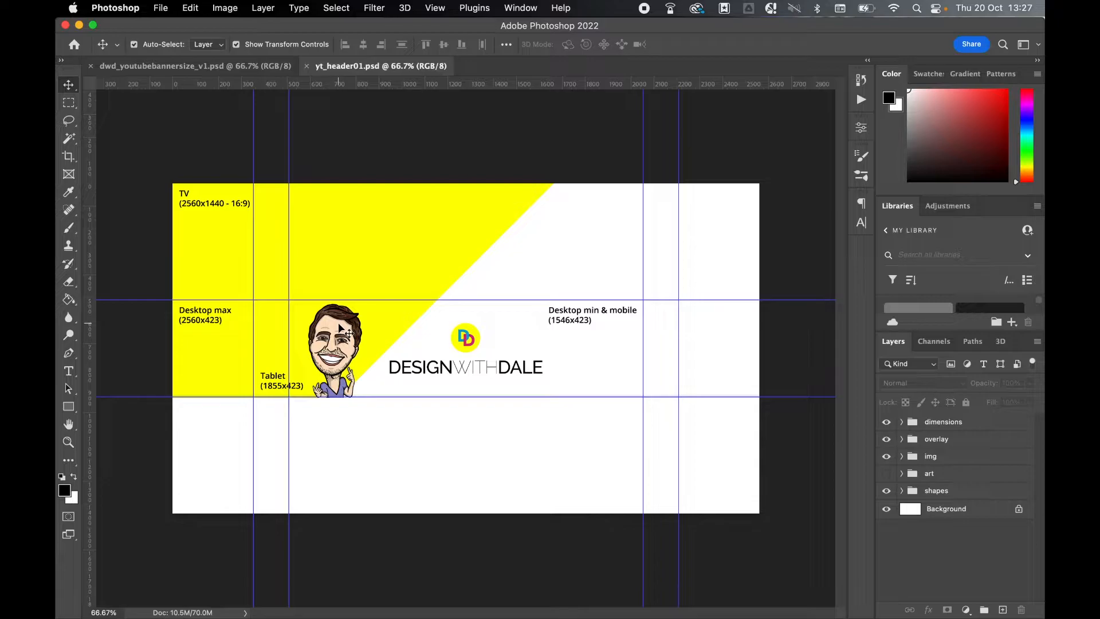
{"action": "left_click", "coordinate": [435, 8]}
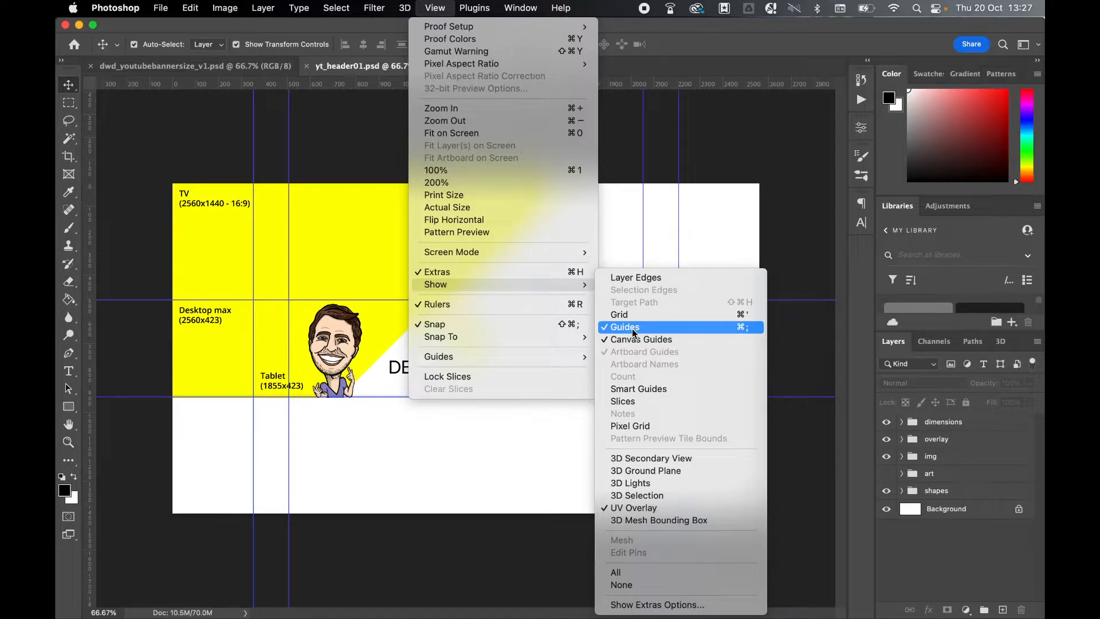
{"action": "left_click", "coordinate": [624, 327]}
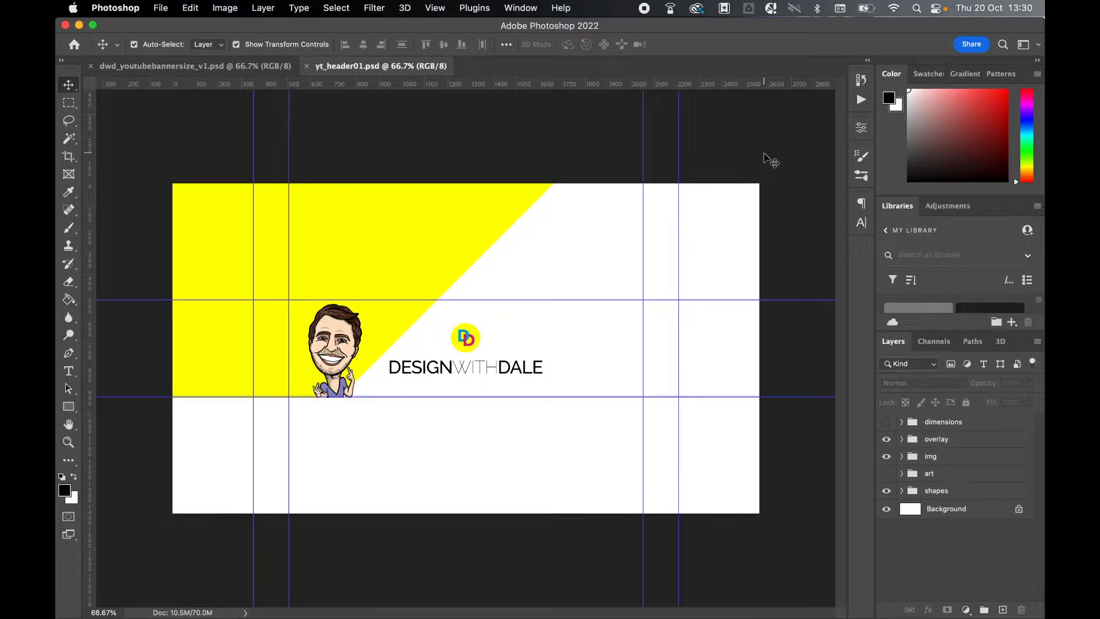
Step: Create a blank 2560 × 1440 px document named yt_header02
{"action": "left_click", "coordinate": [160, 8]}
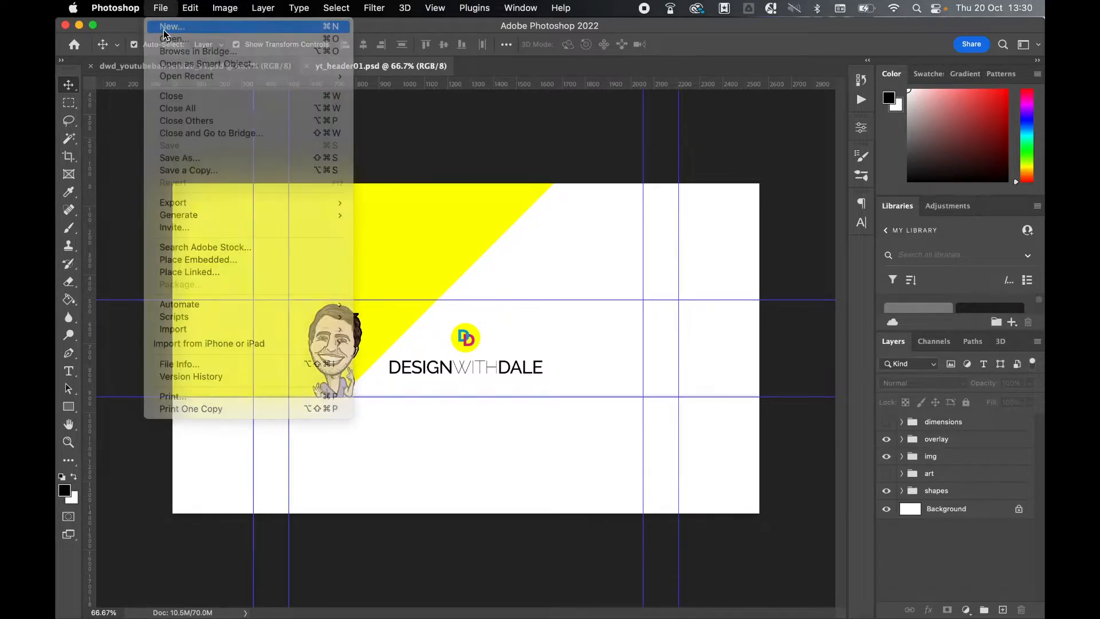
{"action": "left_click", "coordinate": [172, 26]}
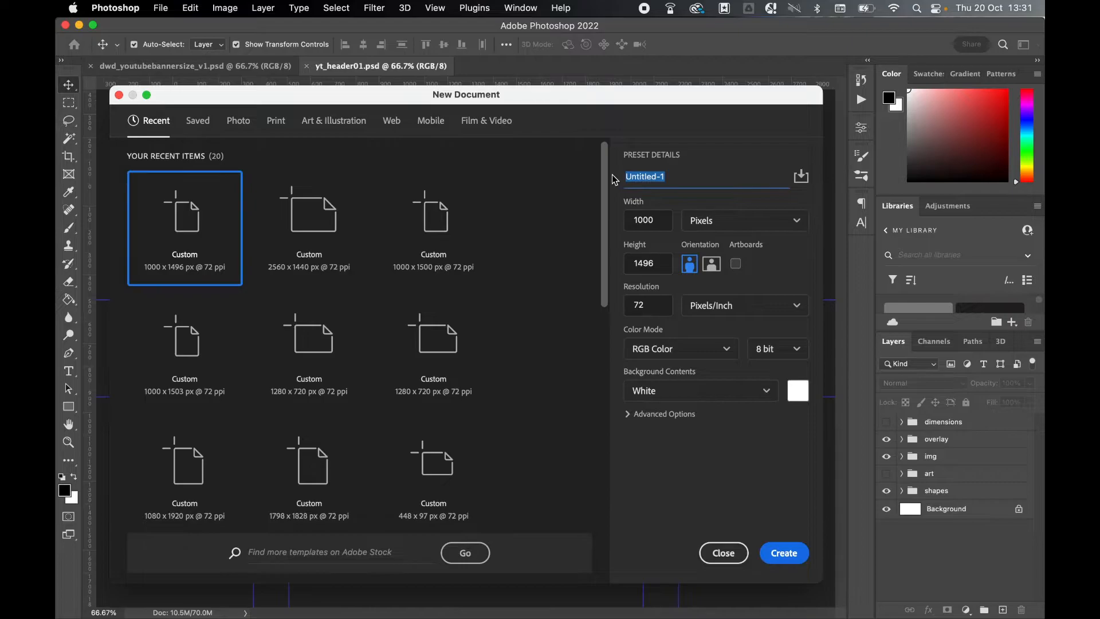
{"action": "type", "text": "yt_header02"}
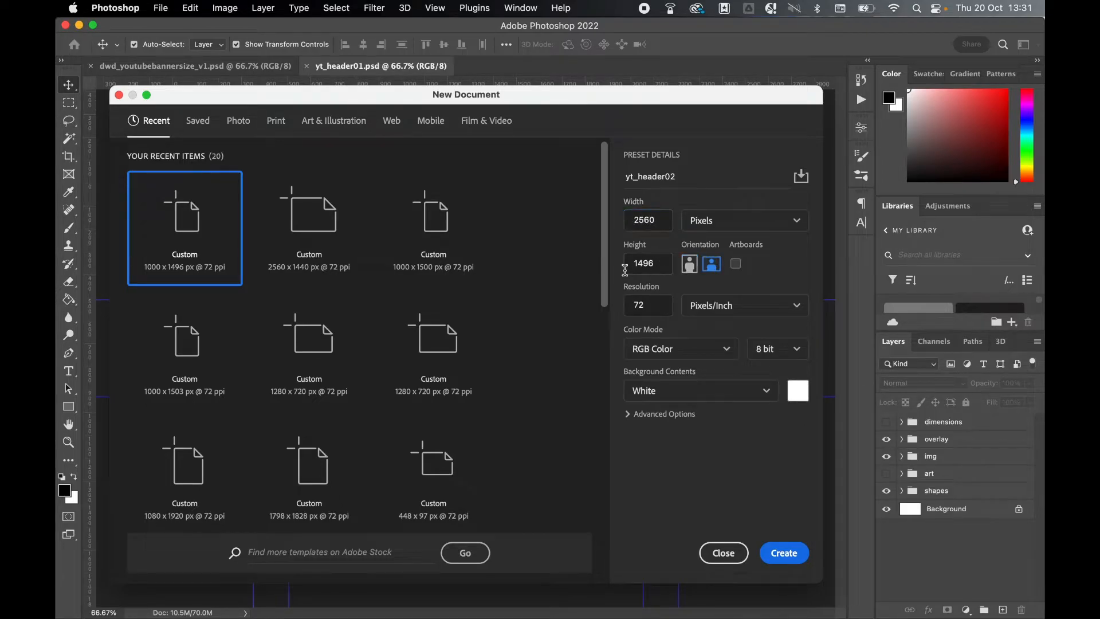
{"action": "type", "text": "1440"}
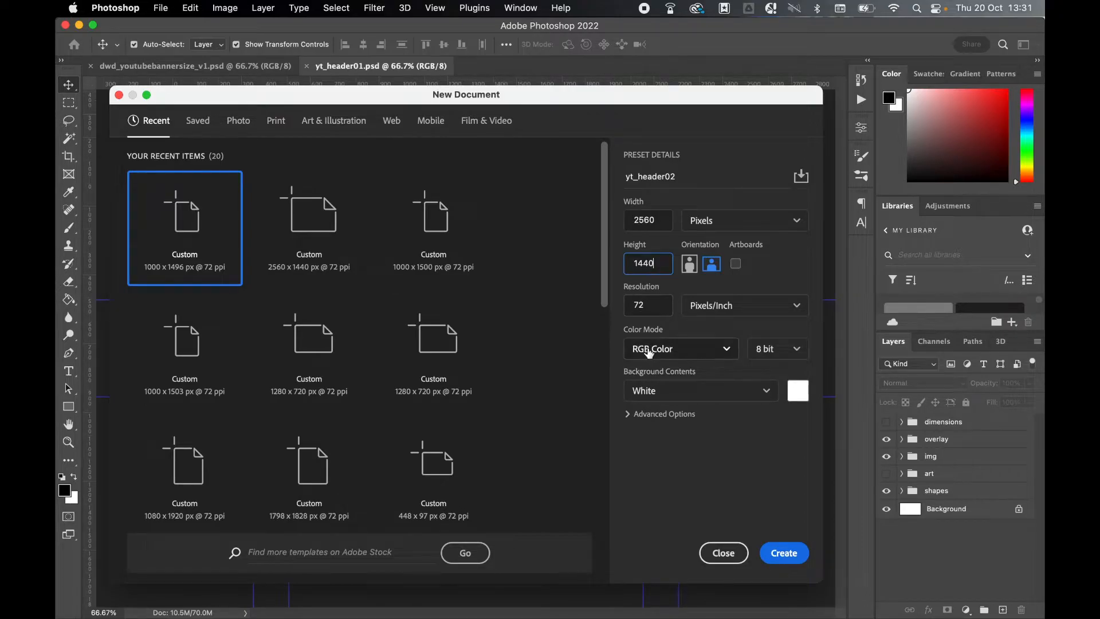
{"action": "mouse_move", "coordinate": [678, 355]}
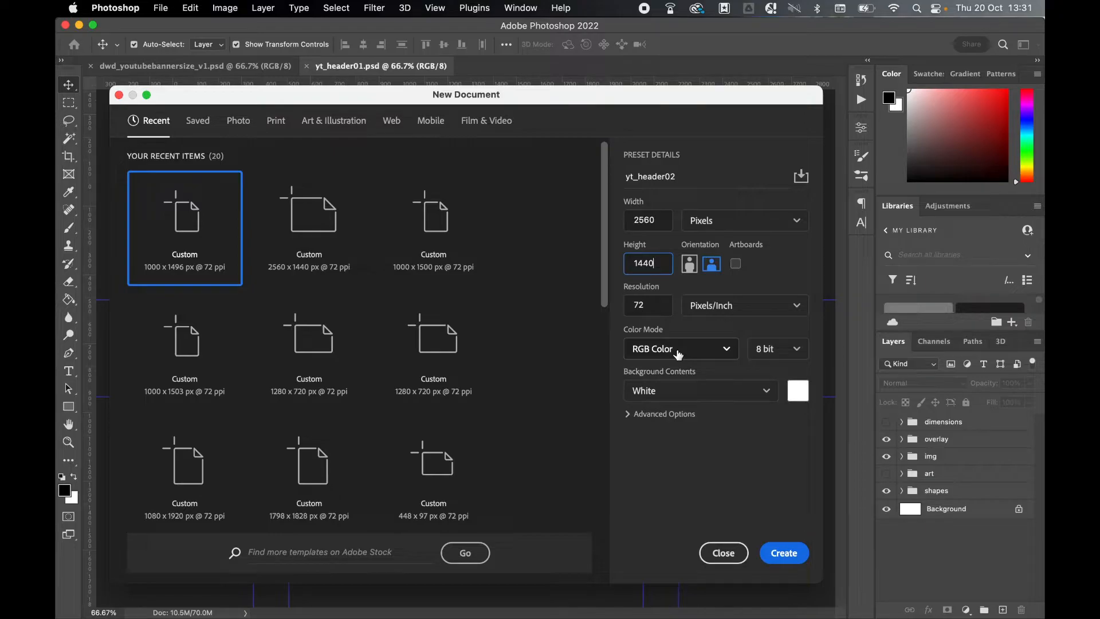
{"action": "left_click", "coordinate": [784, 553]}
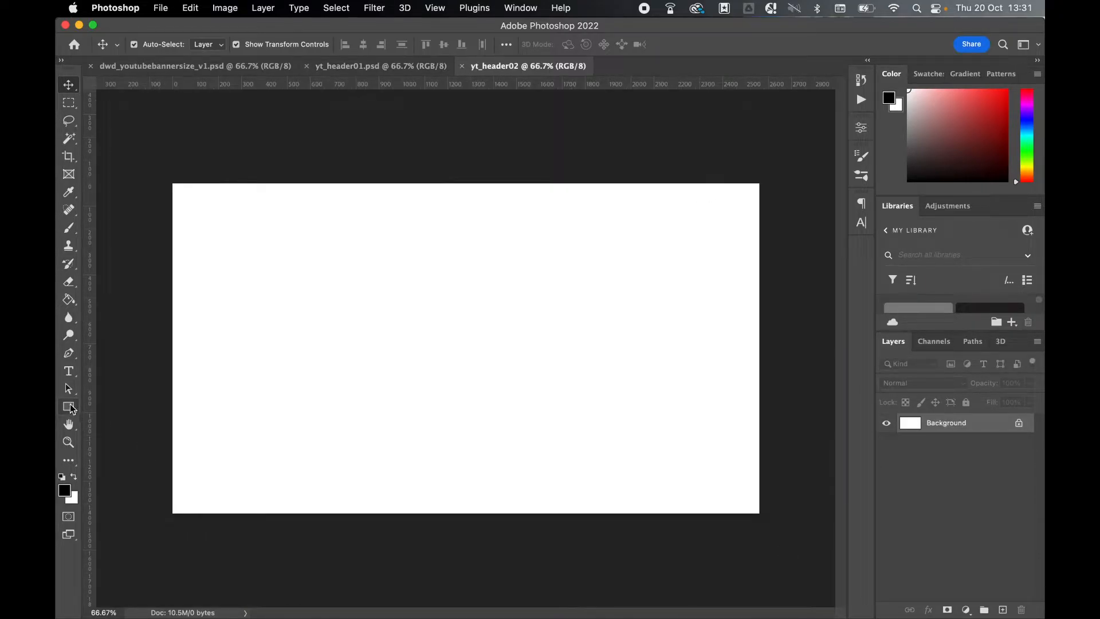
Step: Draw a blue-filled 2560 × 423 px rectangle across the canvas middle
{"action": "left_click", "coordinate": [67, 407]}
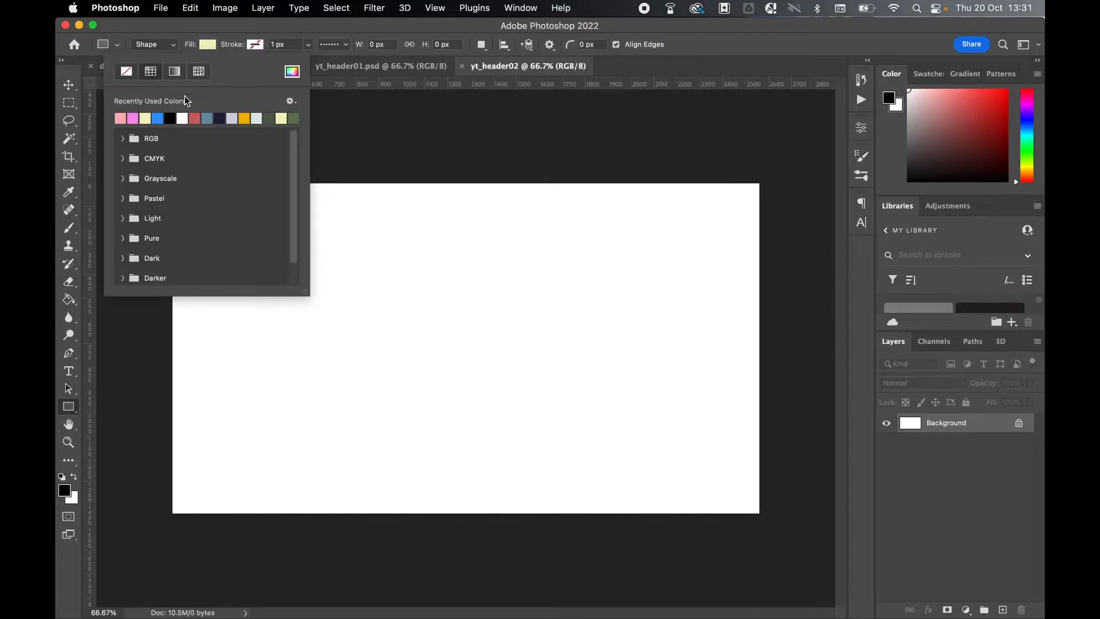
{"action": "left_click", "coordinate": [120, 119]}
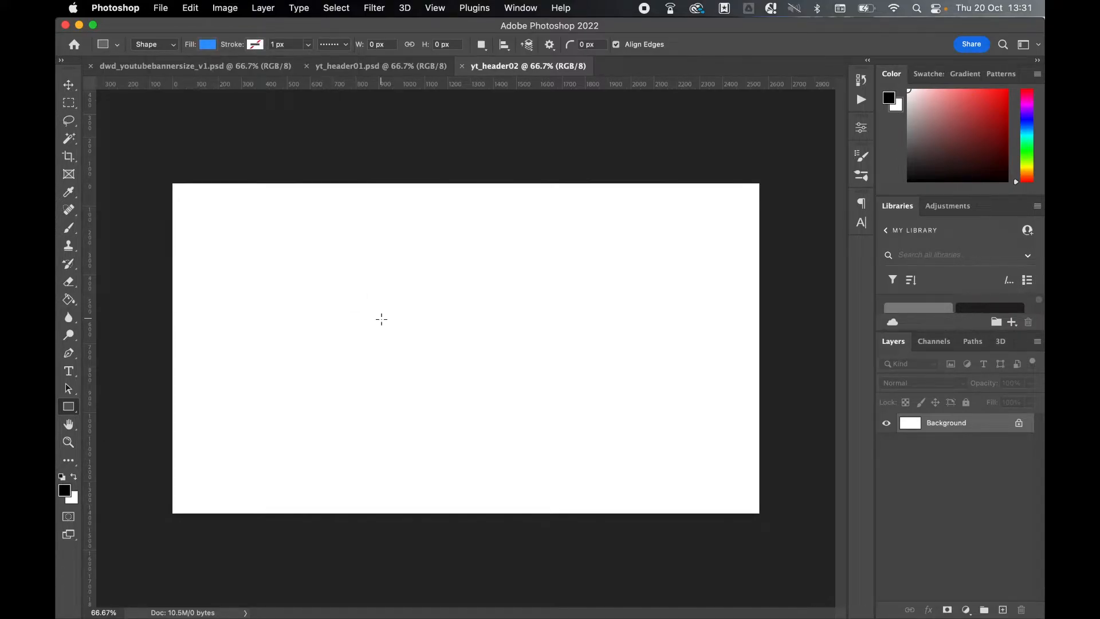
{"action": "left_click", "coordinate": [382, 319]}
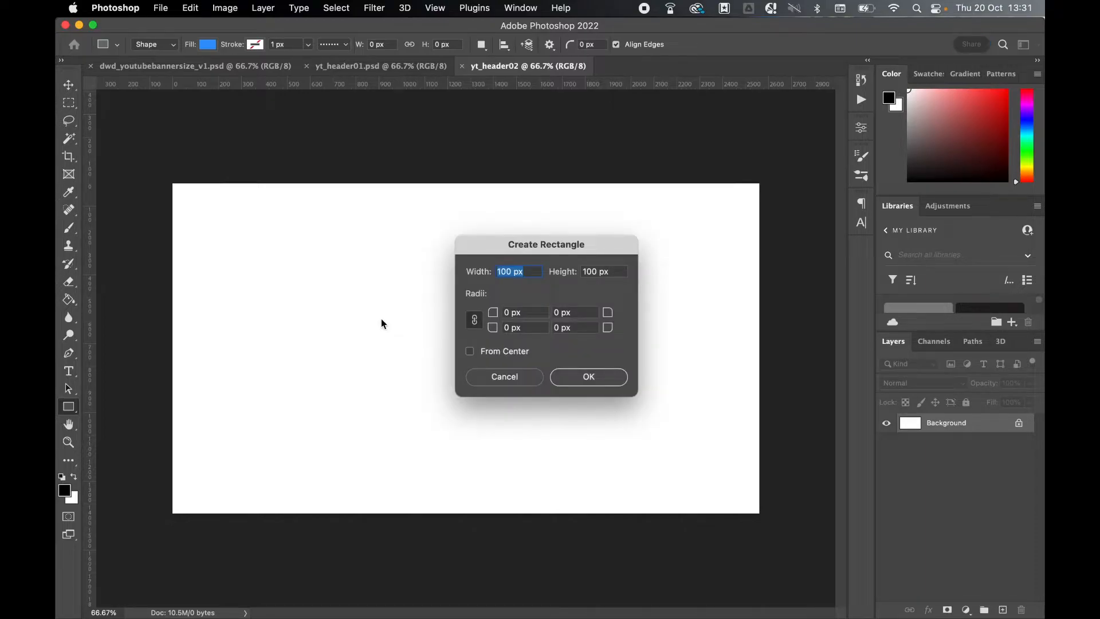
{"action": "type", "text": "256"}
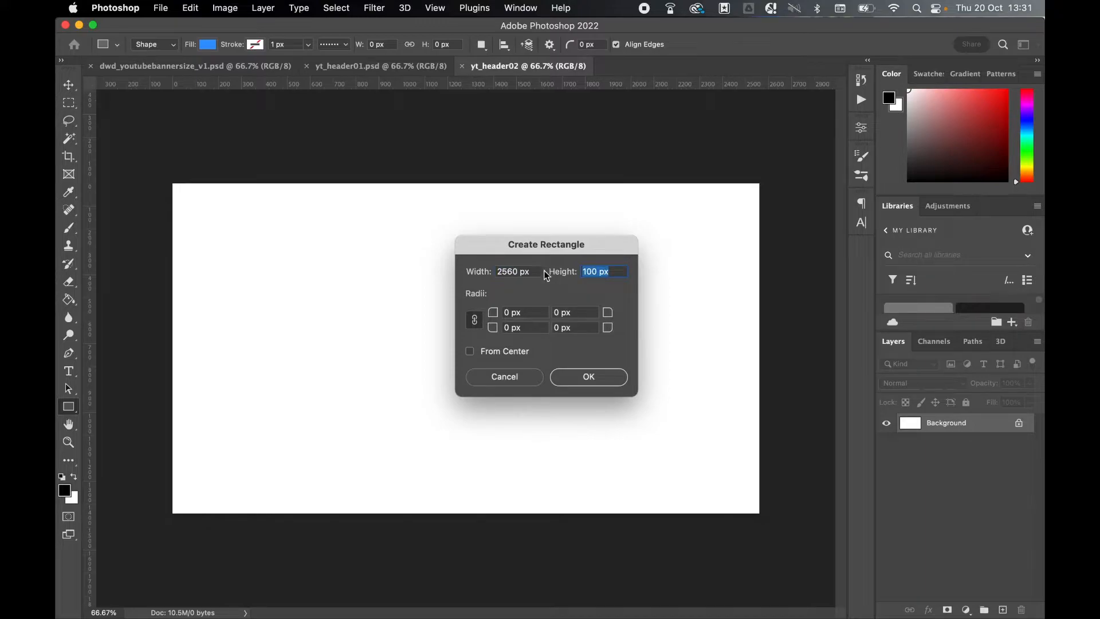
{"action": "type", "text": "423"}
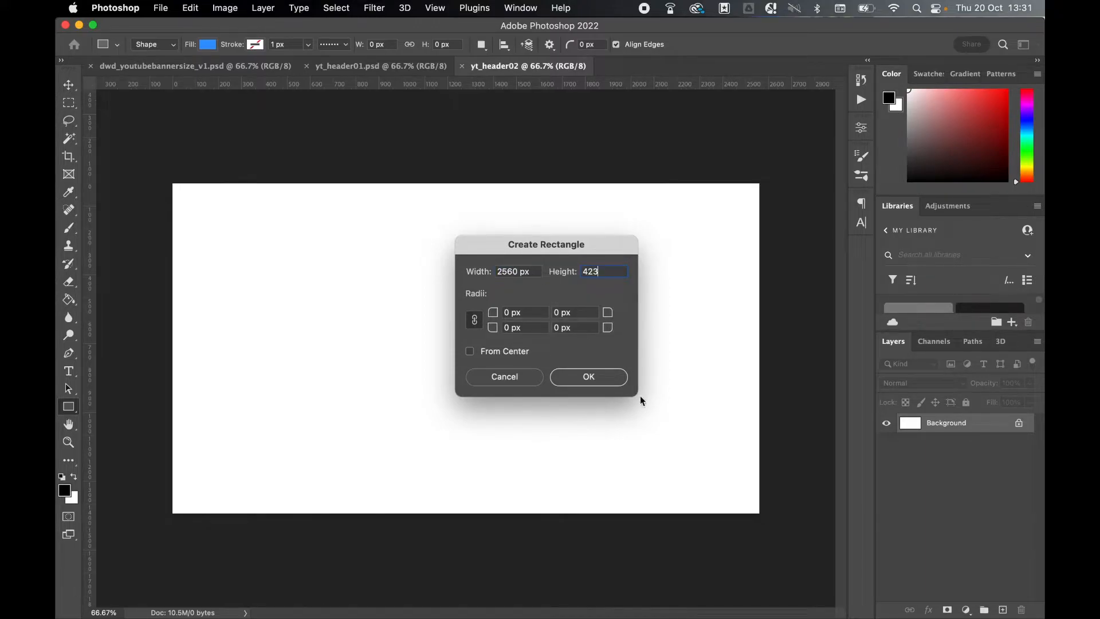
{"action": "left_click", "coordinate": [588, 377]}
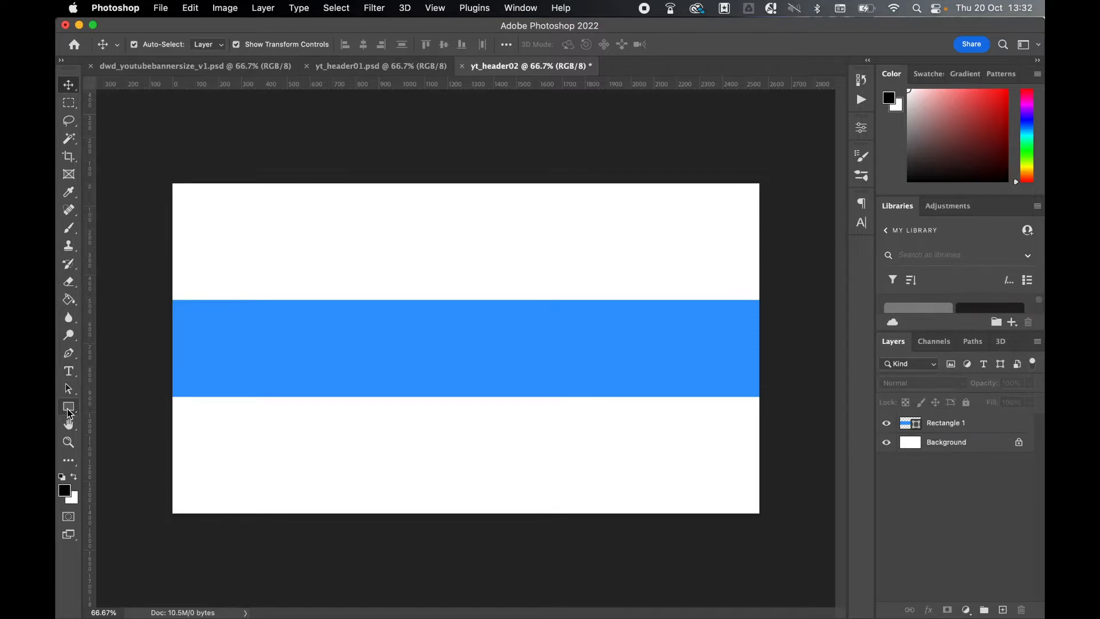
Step: Draw a red 1855 × 423 px rectangle and centre it over the blue band
{"action": "left_click", "coordinate": [206, 45]}
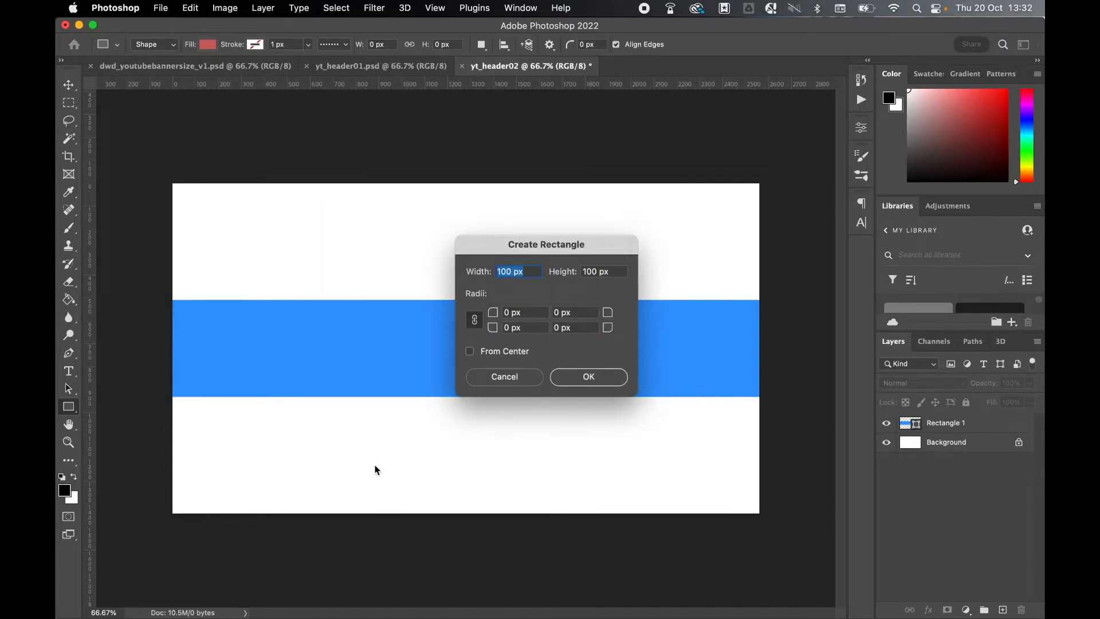
{"action": "type", "text": "1855"}
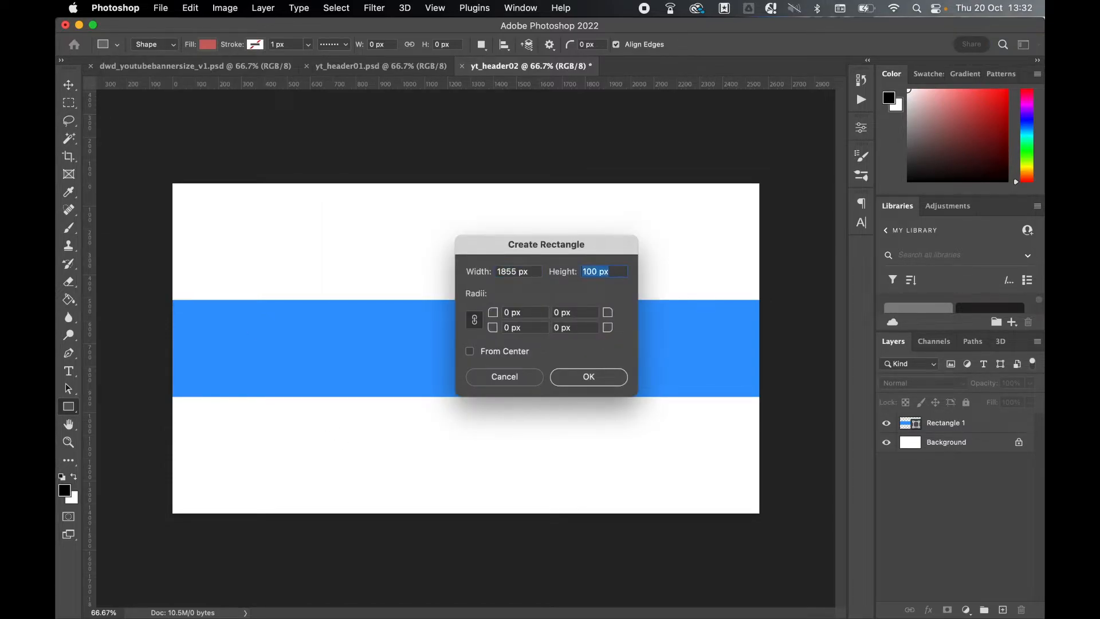
{"action": "left_click", "coordinate": [588, 377]}
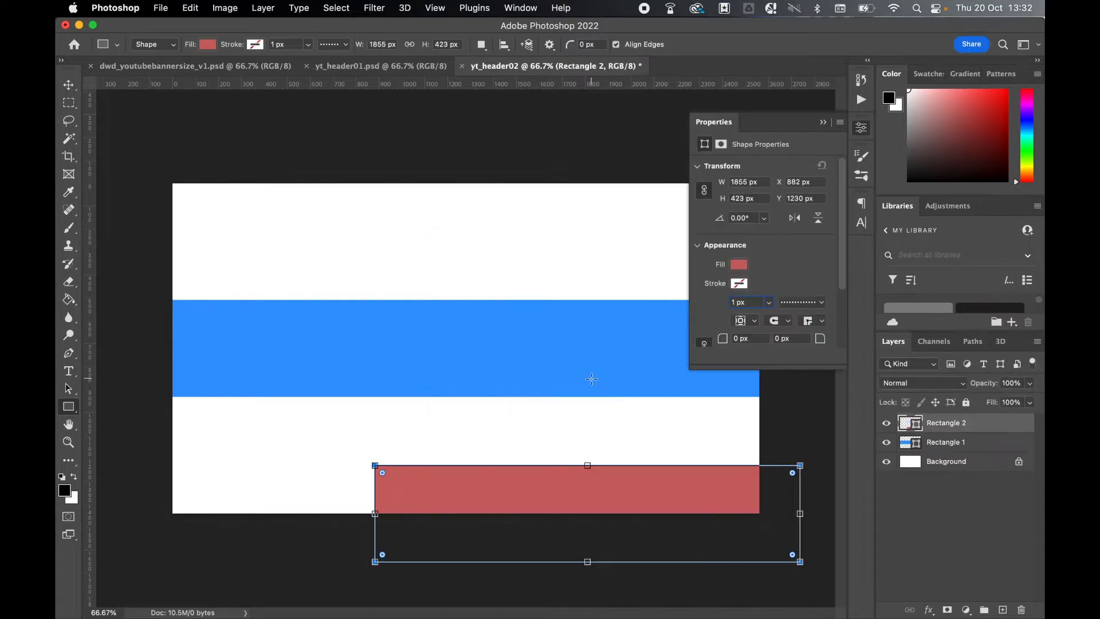
{"action": "left_click", "coordinate": [68, 85]}
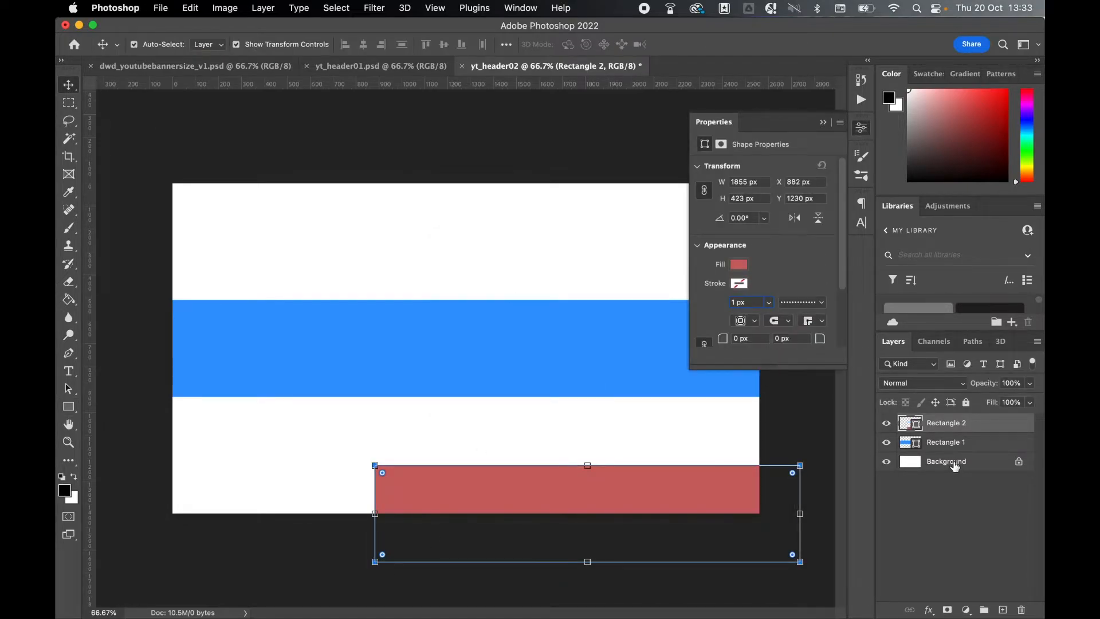
{"action": "left_click", "coordinate": [361, 44]}
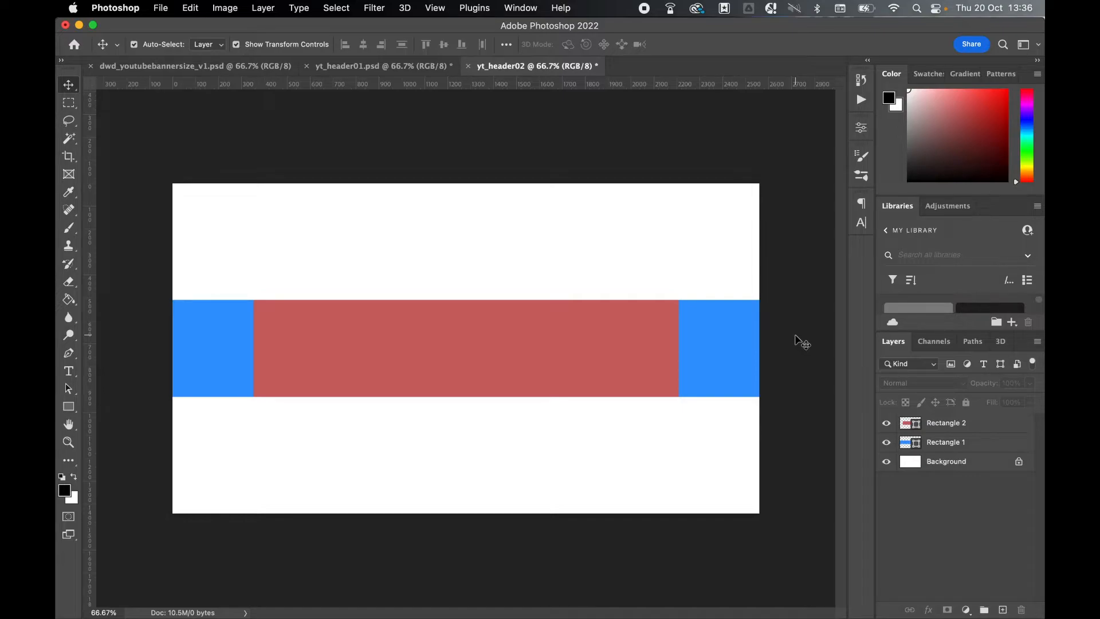
Step: Draw a pale yellow 1546 × 423 px rectangle centred over the red one
{"action": "left_click", "coordinate": [68, 407]}
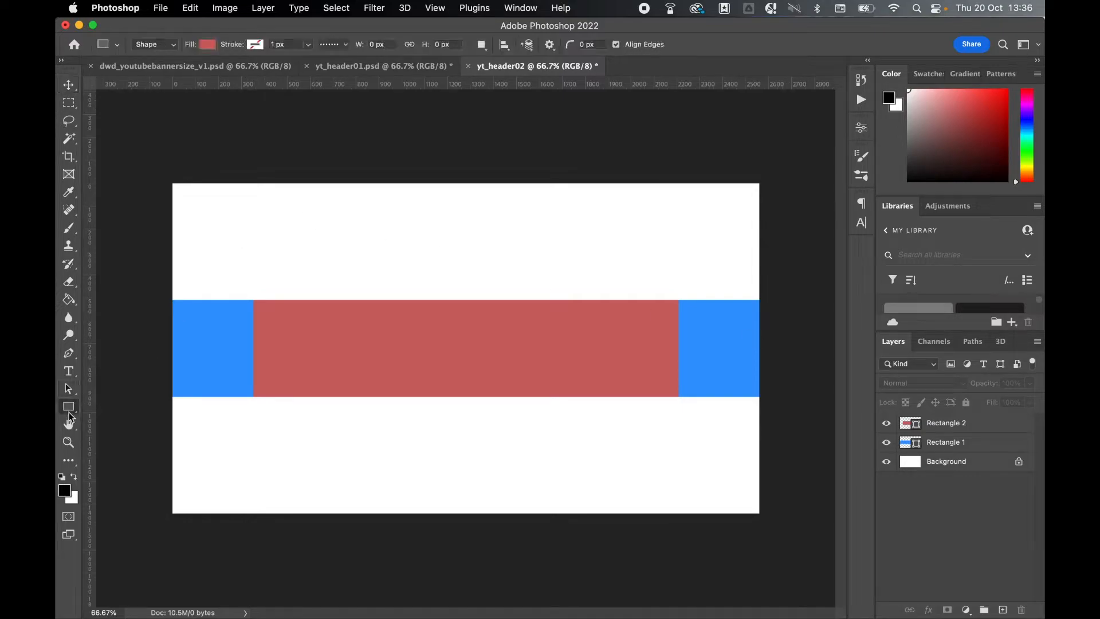
{"action": "left_click", "coordinate": [210, 44]}
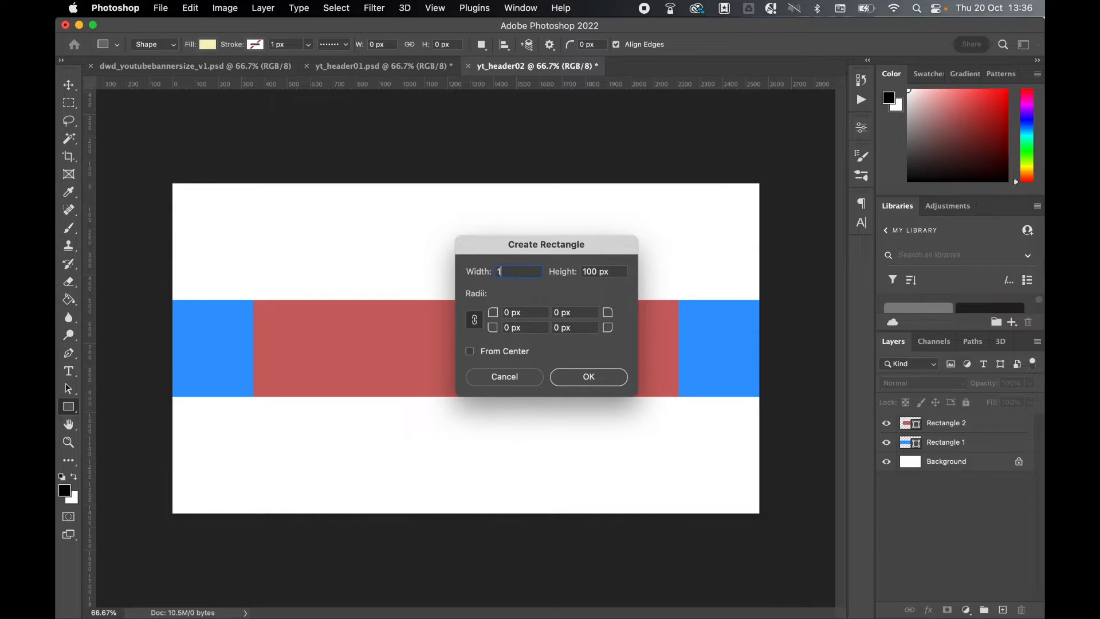
{"action": "type", "text": "1546 px"}
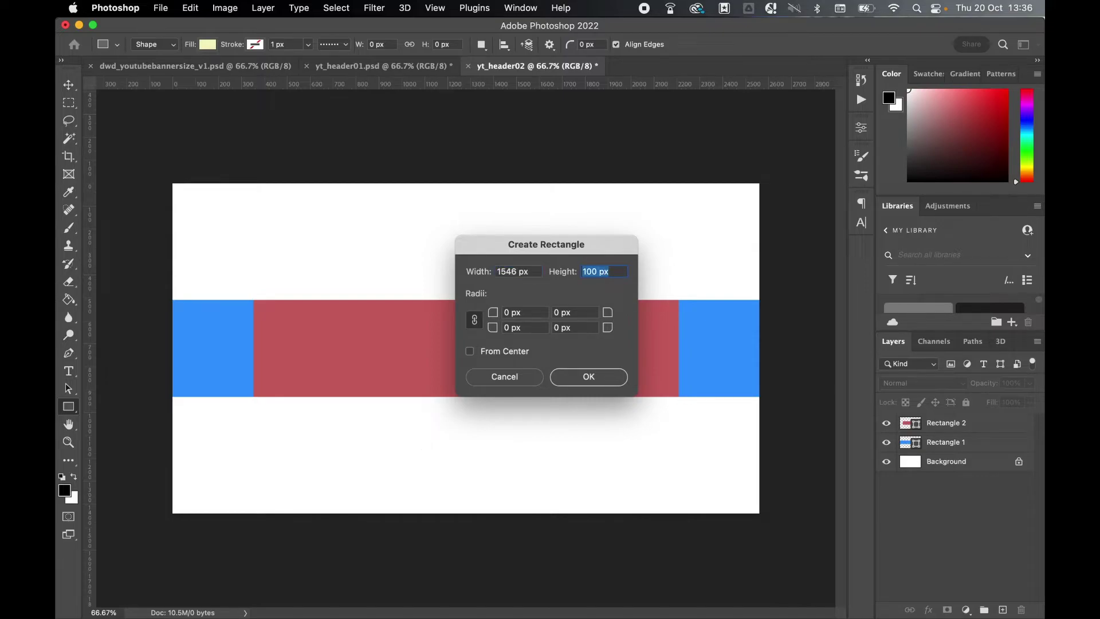
{"action": "type", "text": "423"}
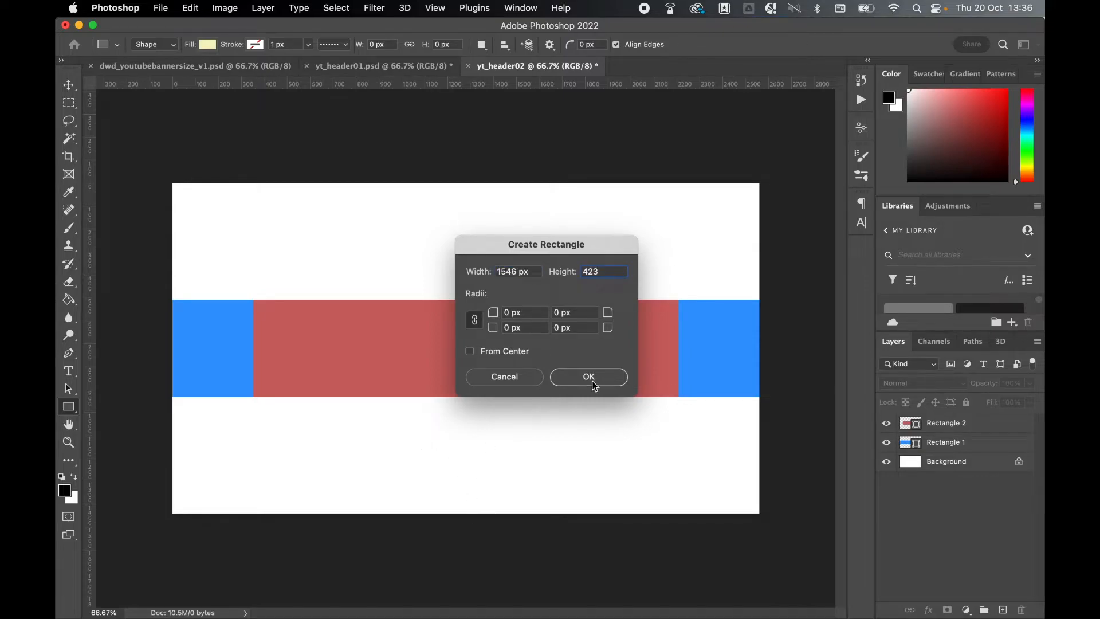
{"action": "left_click", "coordinate": [588, 377]}
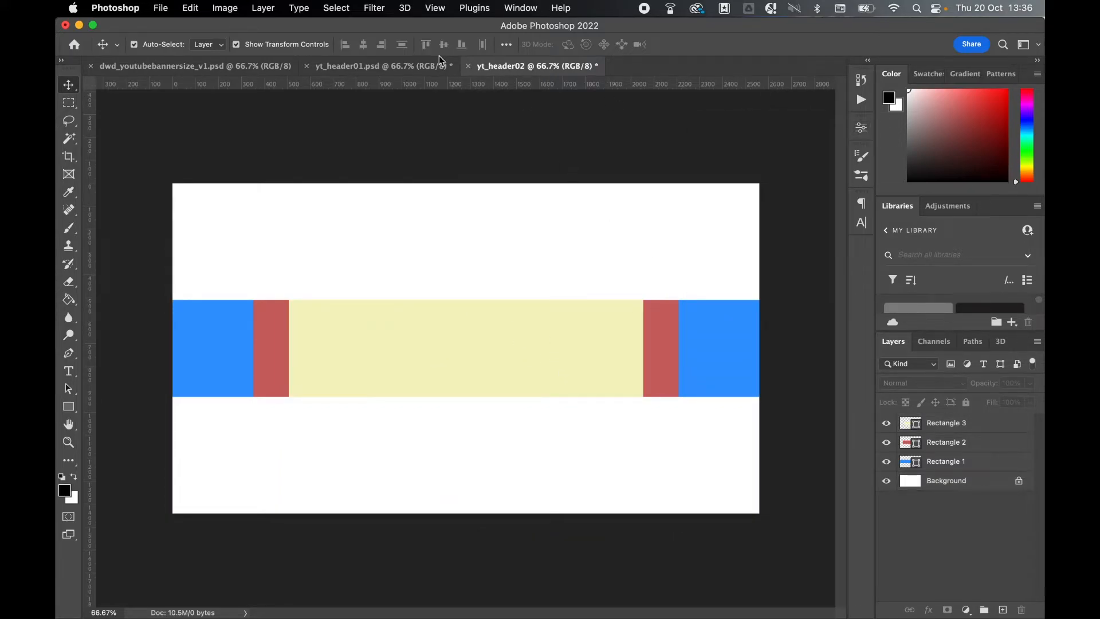
Step: Add guides at the band's top and bottom and the red and yellow rectangles' edges
{"action": "left_click", "coordinate": [435, 7]}
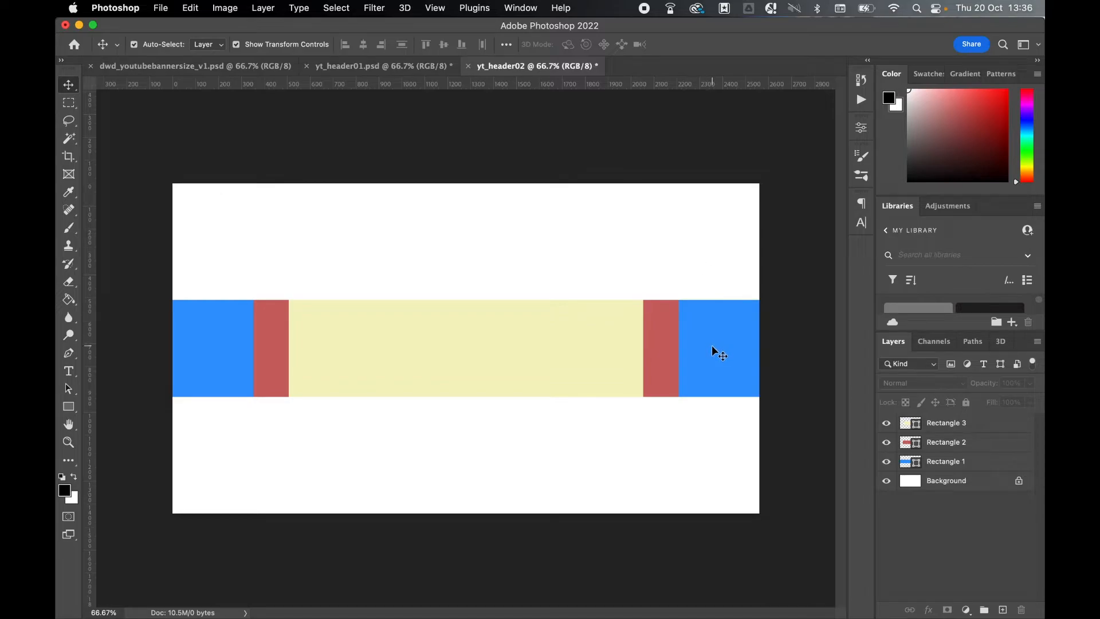
{"action": "left_click", "coordinate": [945, 461]}
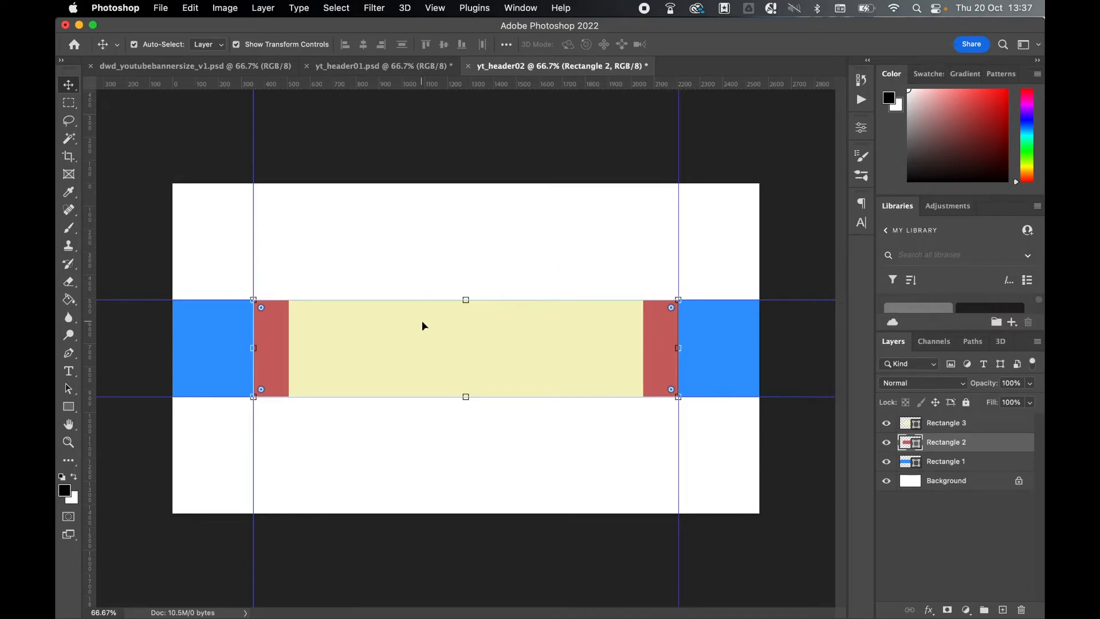
{"action": "left_click", "coordinate": [945, 423]}
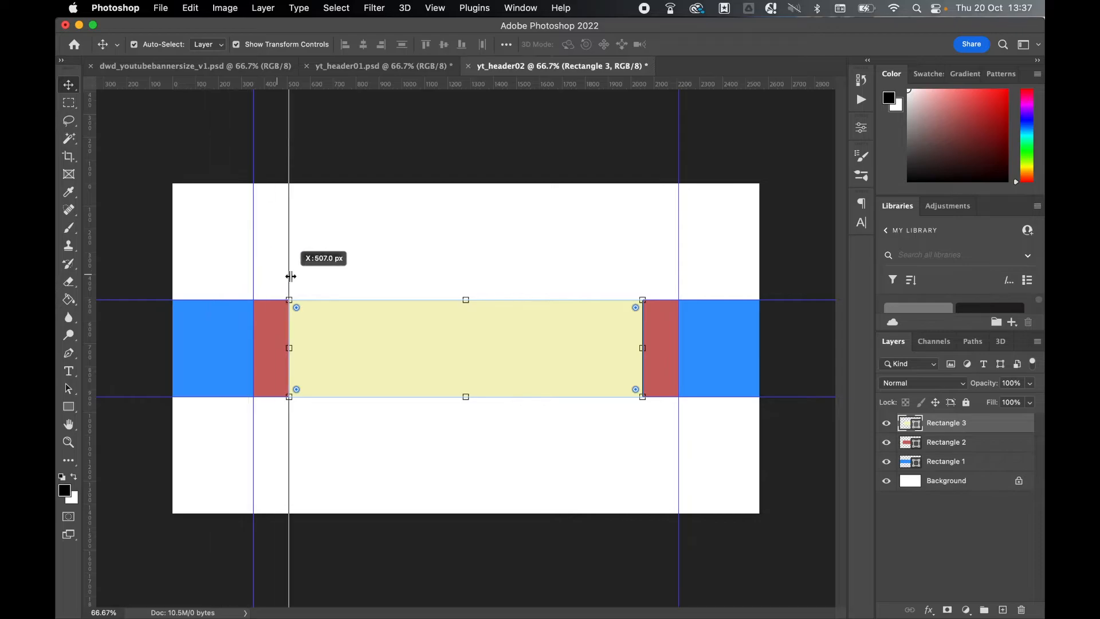
{"action": "left_click_drag", "start_coordinate": [288, 276], "coordinate": [644, 344]}
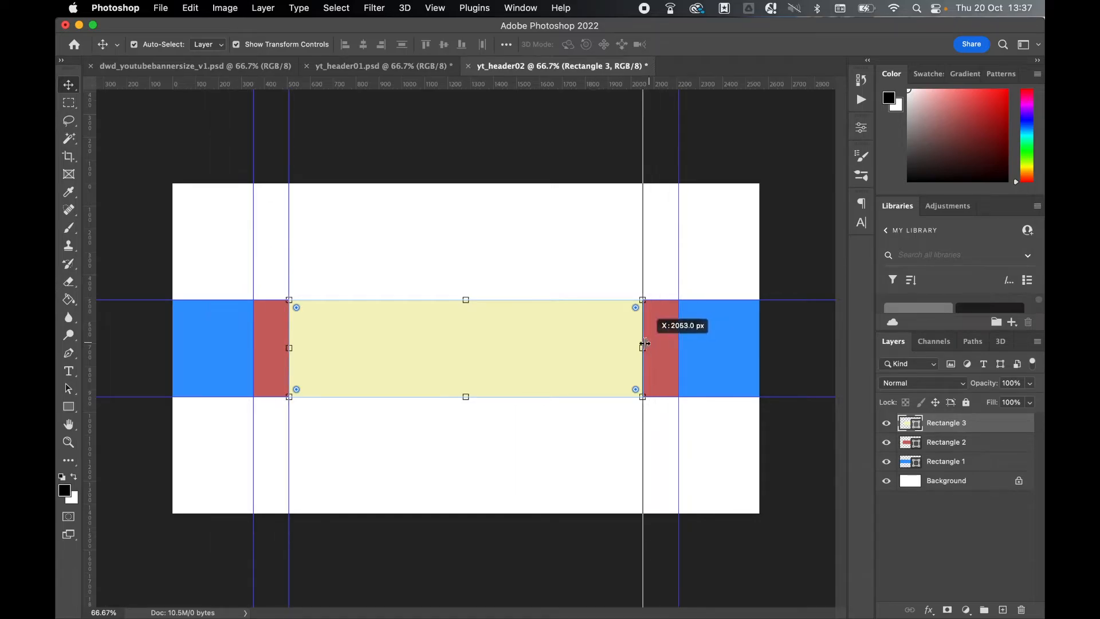
{"action": "left_click", "coordinate": [435, 8]}
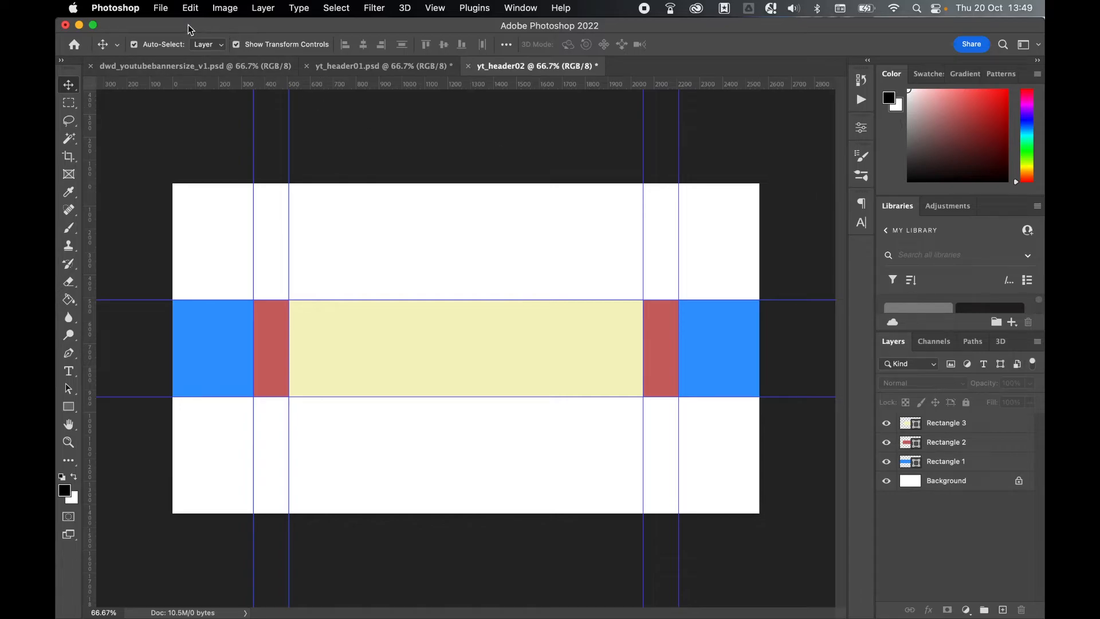
Step: Save the template as yt_header02.psd in the Images folder on the computer
{"action": "left_click", "coordinate": [160, 8]}
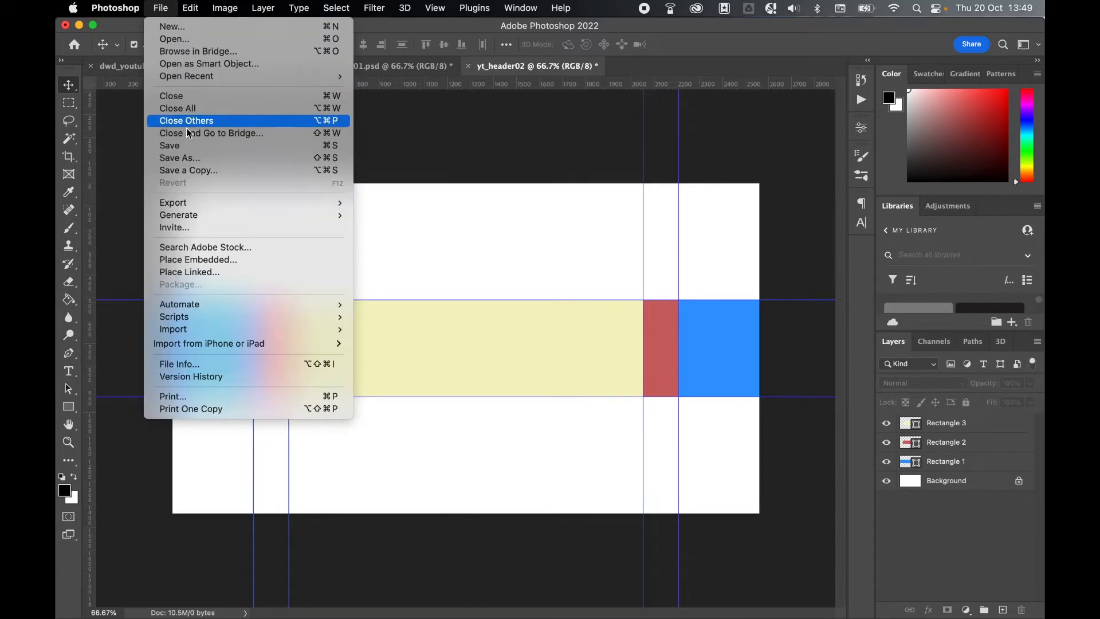
{"action": "left_click", "coordinate": [179, 158]}
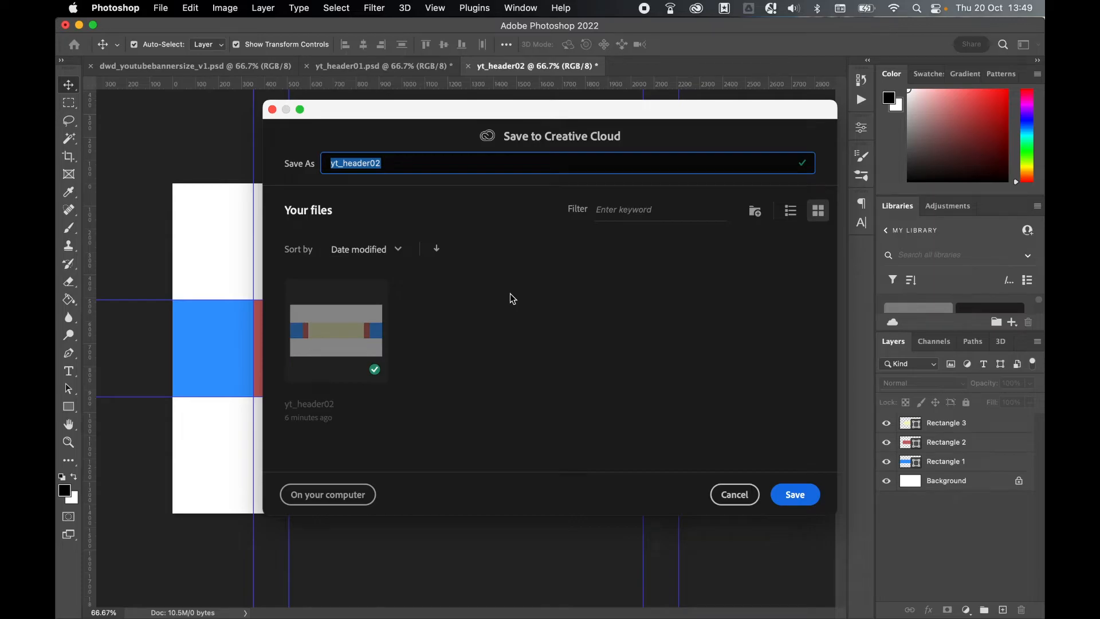
{"action": "left_click", "coordinate": [327, 494]}
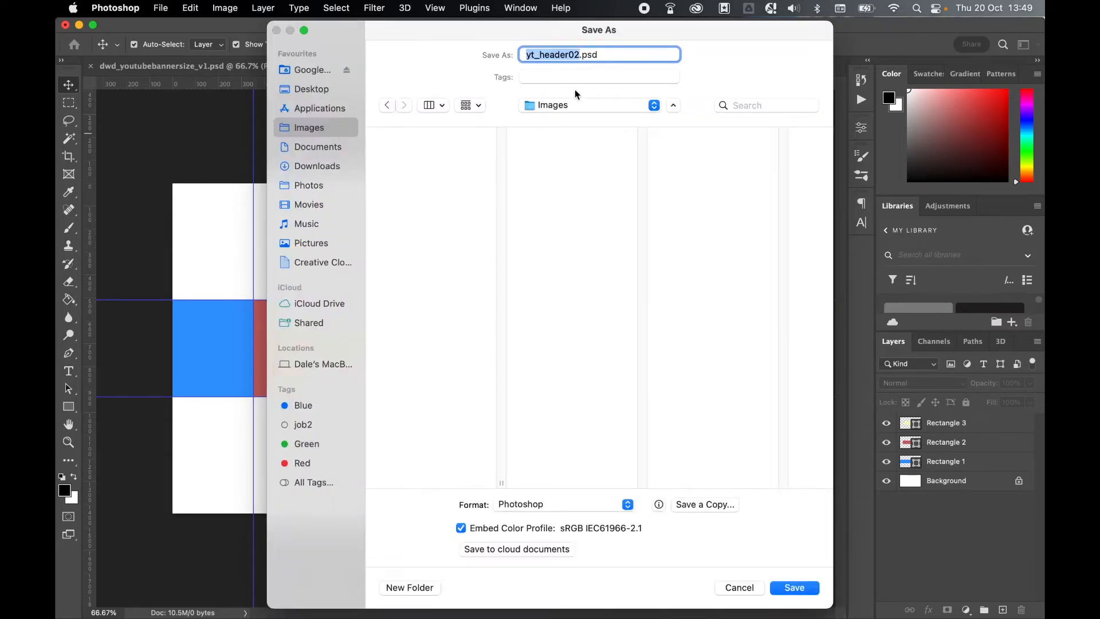
{"action": "left_click", "coordinate": [793, 587]}
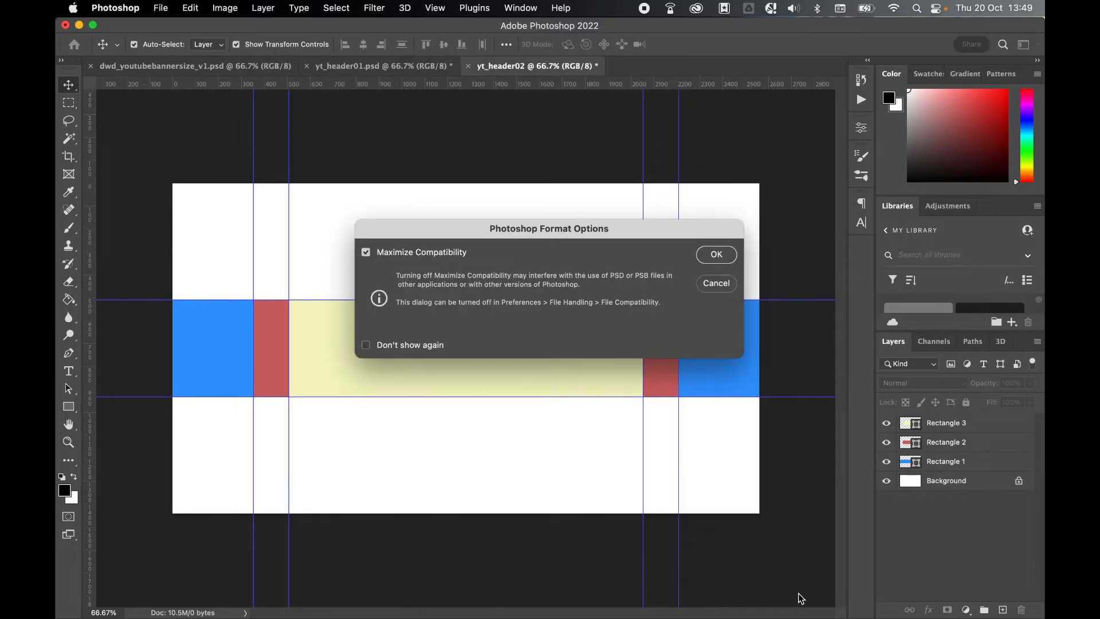
{"action": "left_click", "coordinate": [716, 254]}
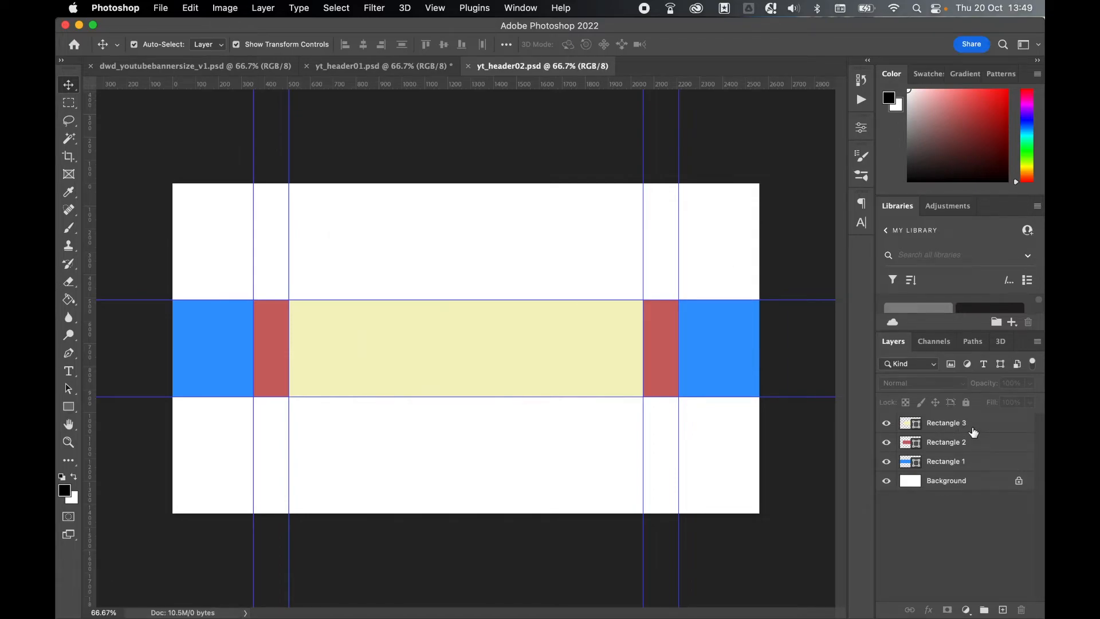
Step: Group Rectangle 1–3 into a group named 'dimensions' and hide it
{"action": "left_click", "coordinate": [952, 461]}
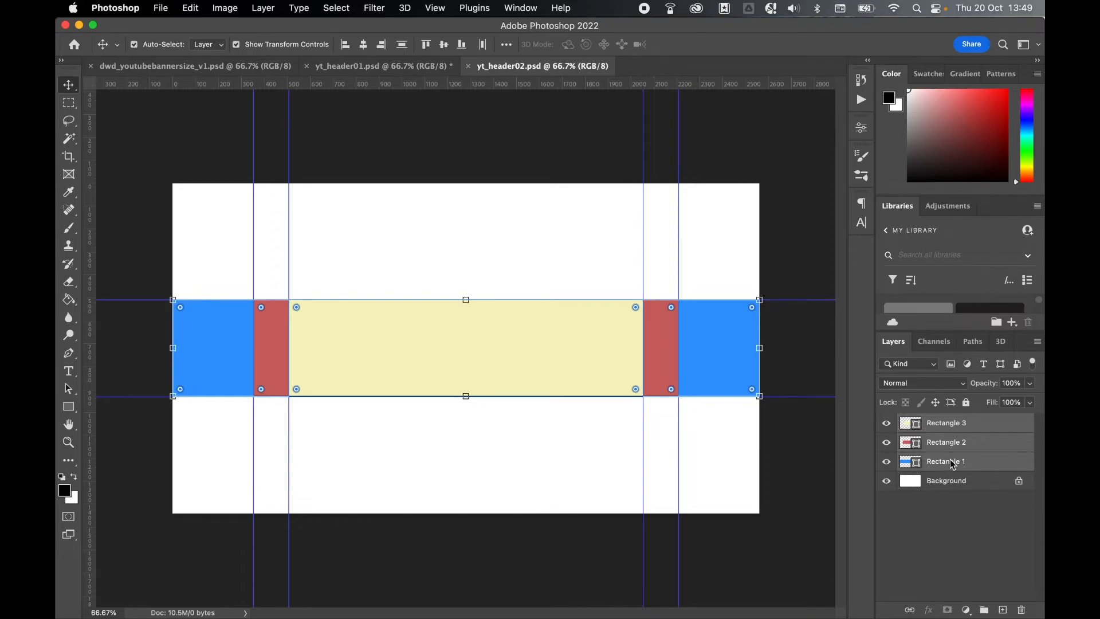
{"action": "right_click", "coordinate": [952, 461]}
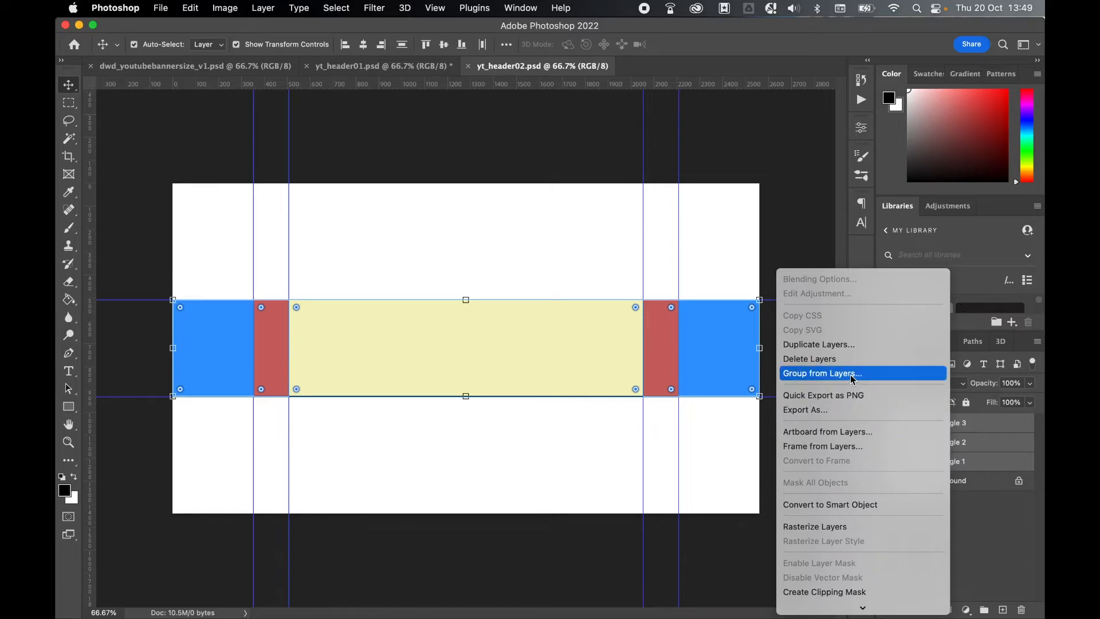
{"action": "left_click", "coordinate": [821, 372]}
{"action": "type", "text": "dimensions"}
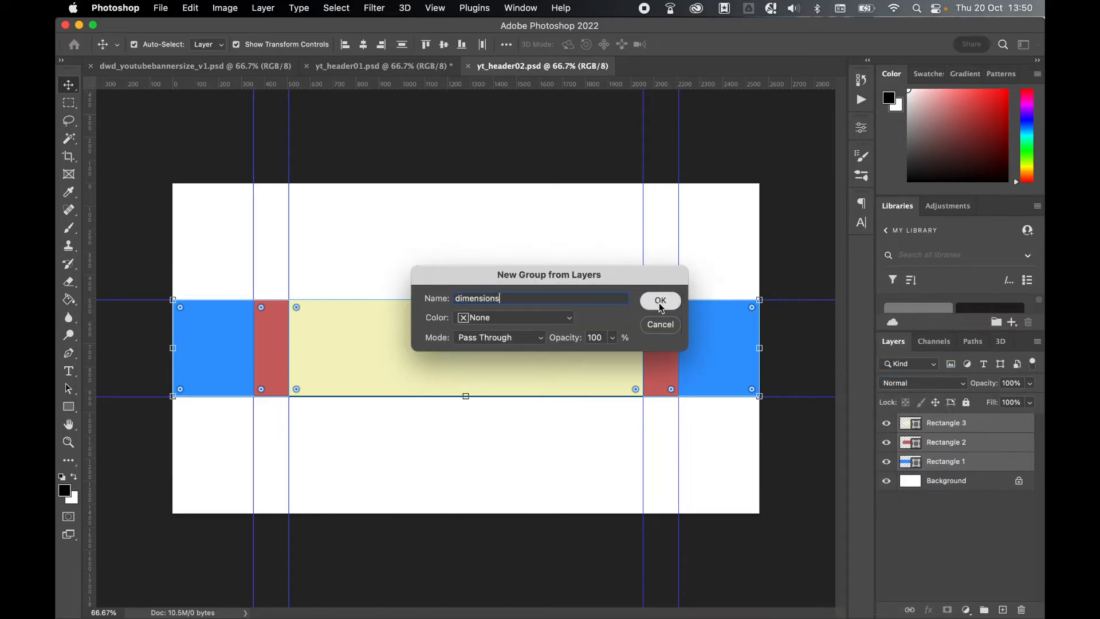
{"action": "left_click", "coordinate": [659, 301]}
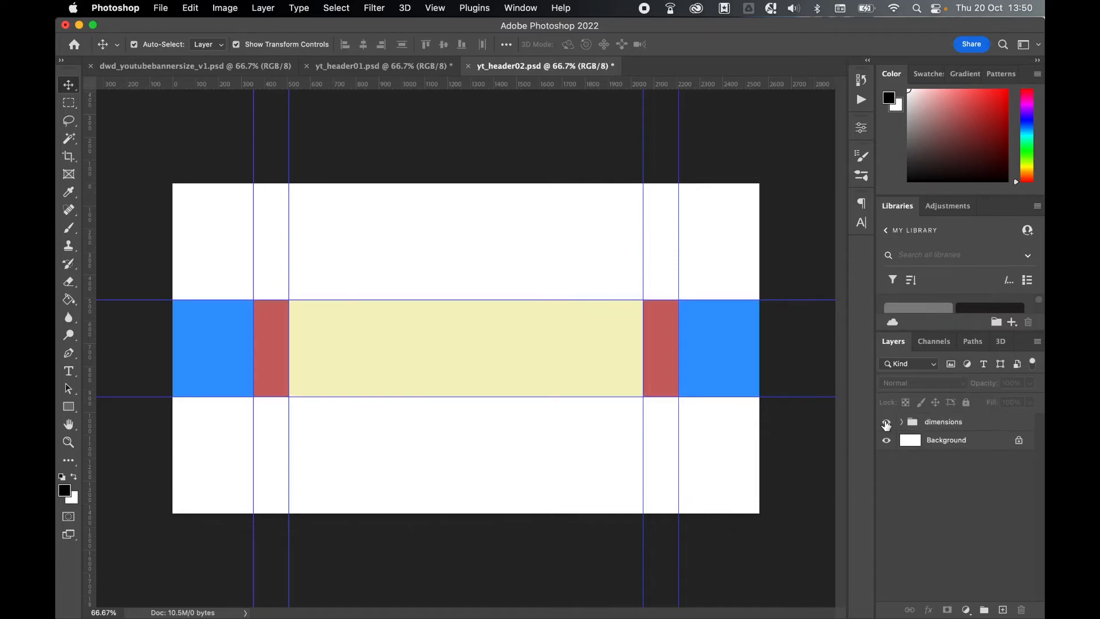
{"action": "left_click", "coordinate": [886, 422]}
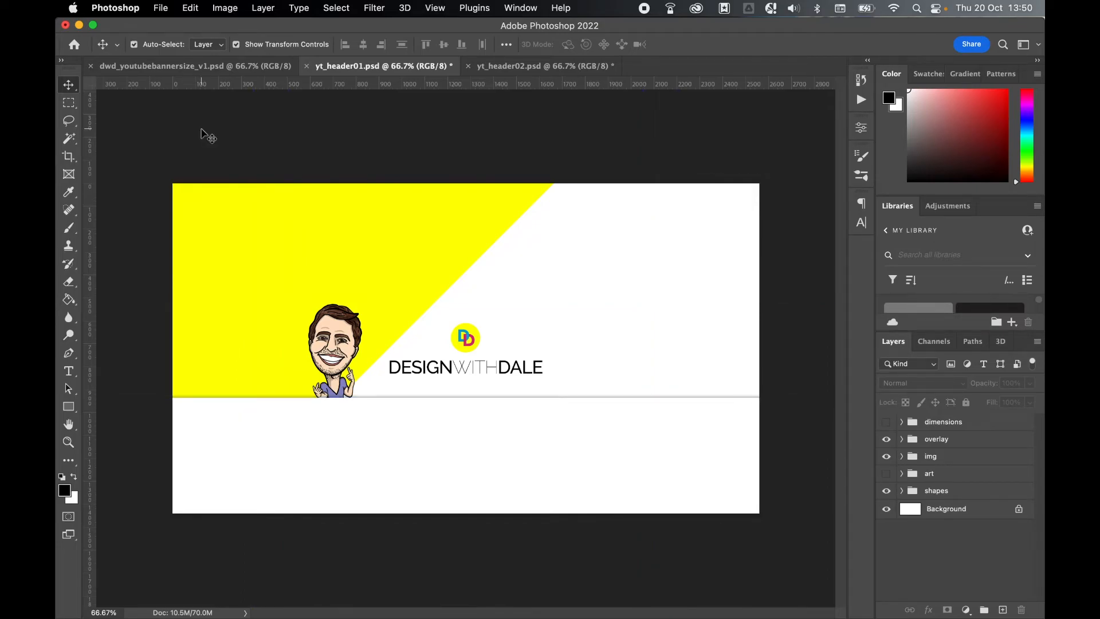
Step: Set up Export As with a 2-Up preview, JPG format and quality 7
{"action": "left_click", "coordinate": [160, 8]}
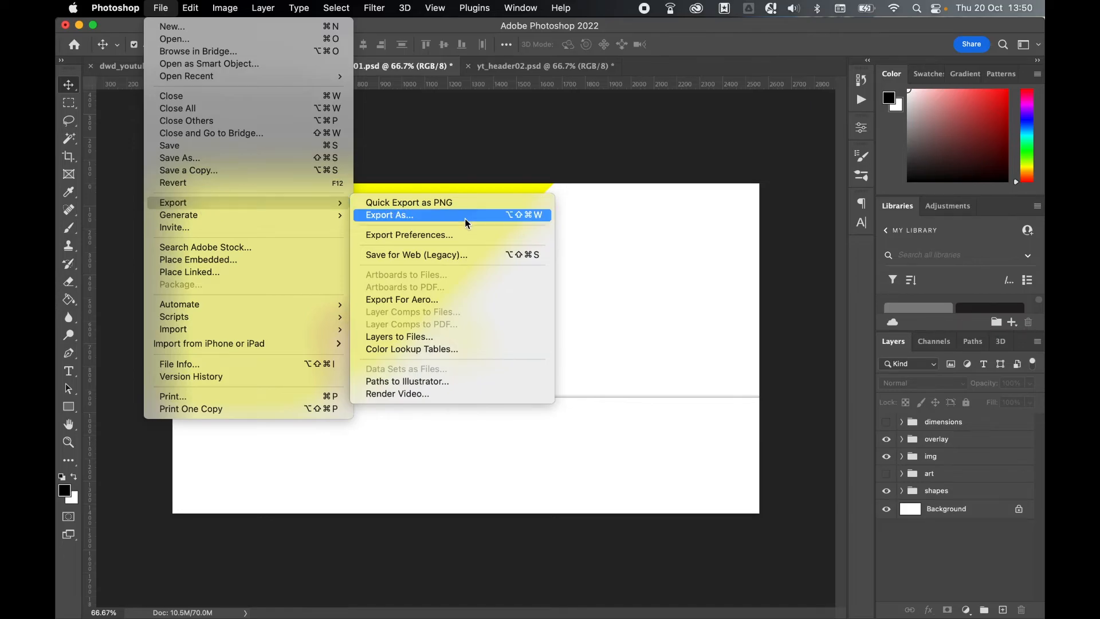
{"action": "left_click", "coordinate": [388, 215]}
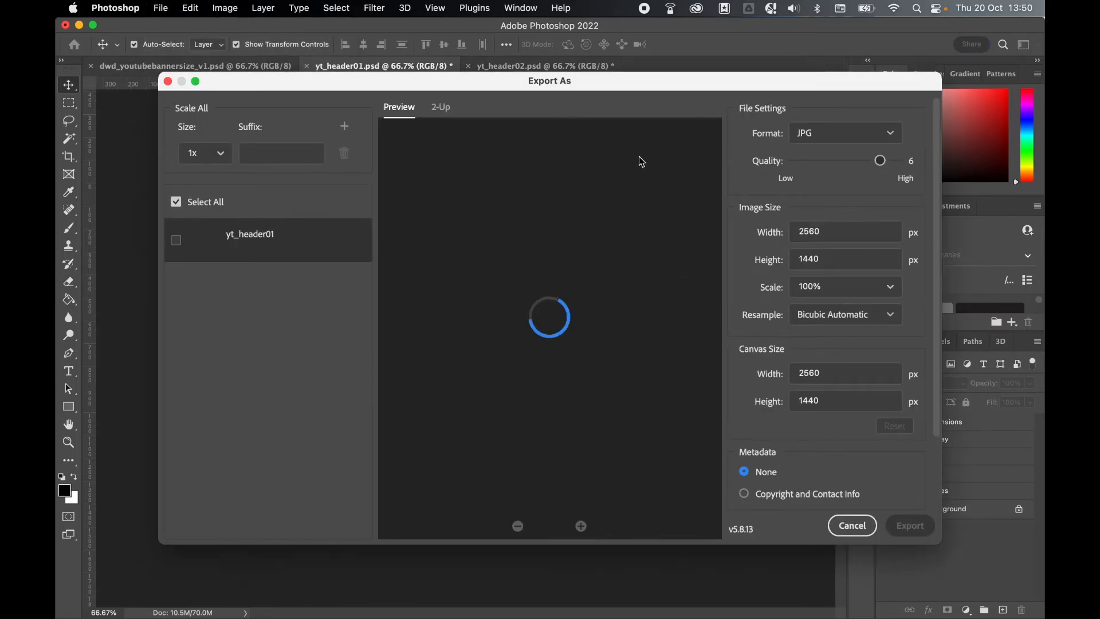
{"action": "left_click", "coordinate": [440, 107]}
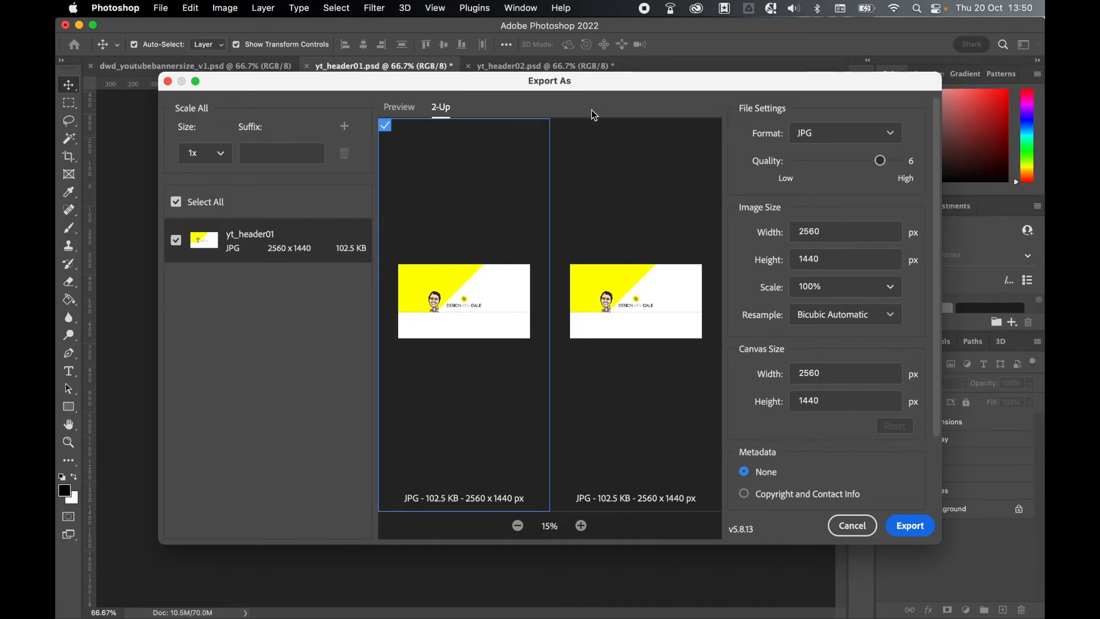
{"action": "left_click", "coordinate": [844, 133]}
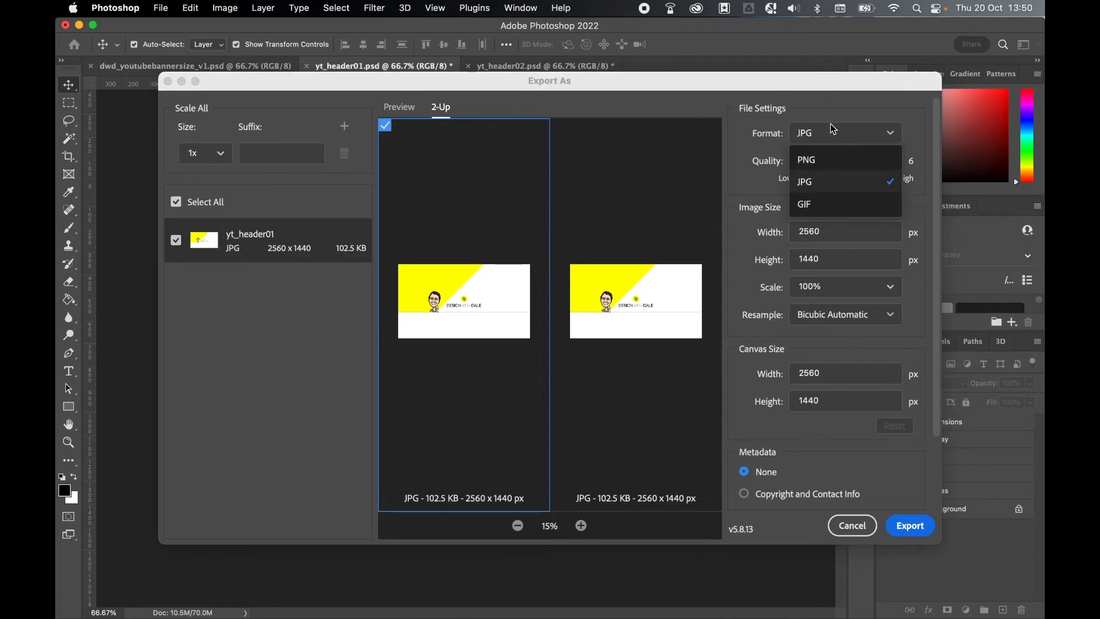
{"action": "left_click", "coordinate": [804, 182]}
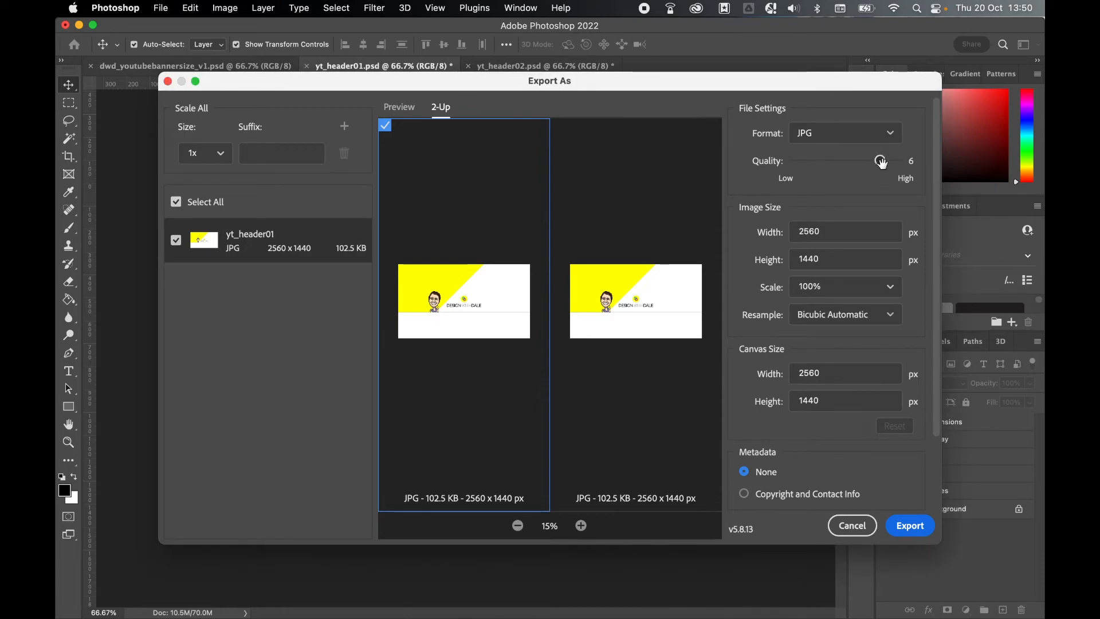
{"action": "left_click_drag", "start_coordinate": [880, 160], "coordinate": [897, 161]}
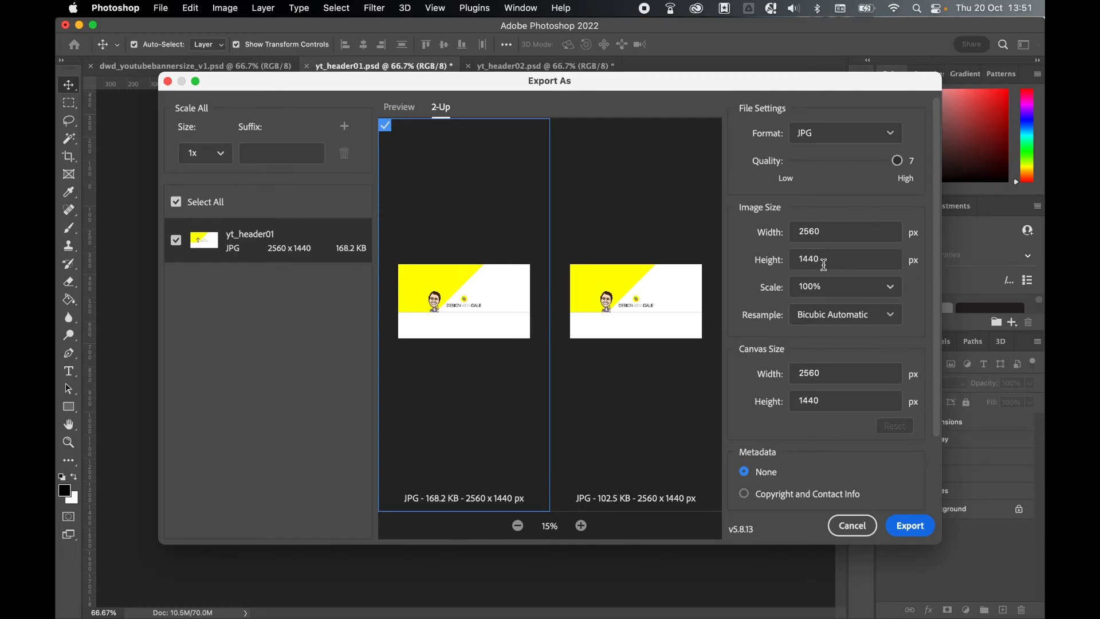
{"action": "mouse_move", "coordinate": [865, 470]}
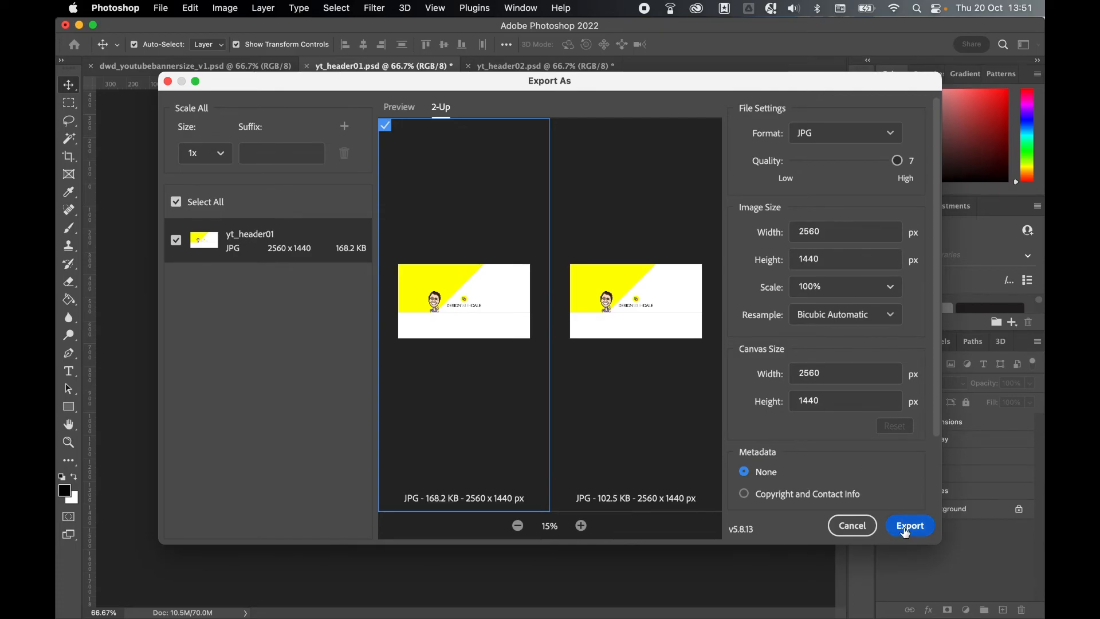
Step: Export the banner as yt_header01.jpg into Images and open its preview
{"action": "left_click", "coordinate": [909, 525]}
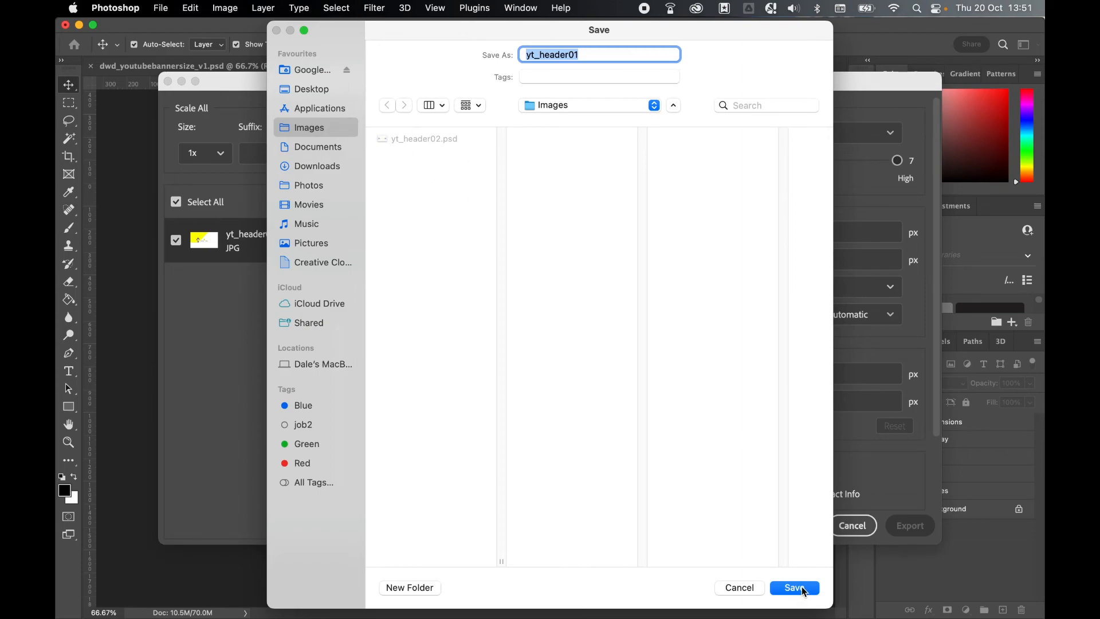
{"action": "left_click", "coordinate": [793, 587]}
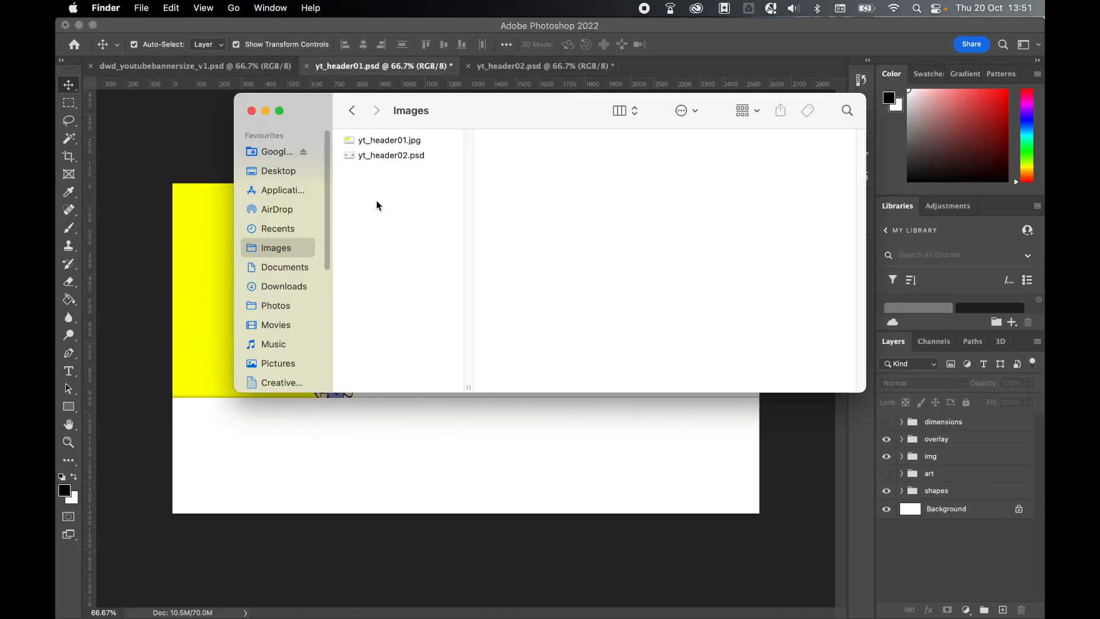
{"action": "double_click", "coordinate": [389, 139]}
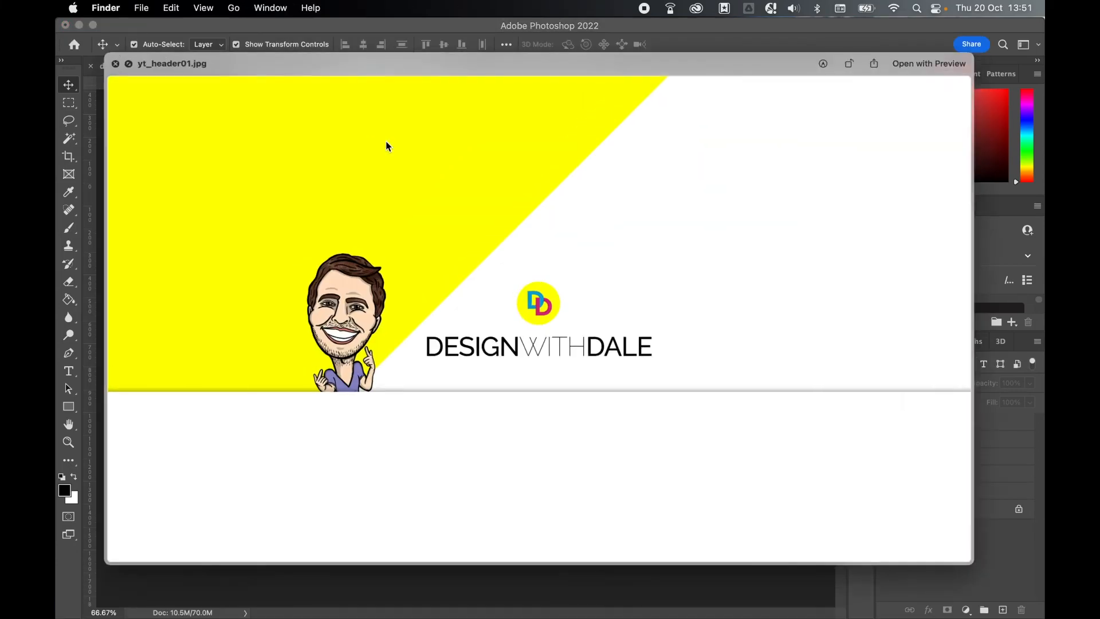